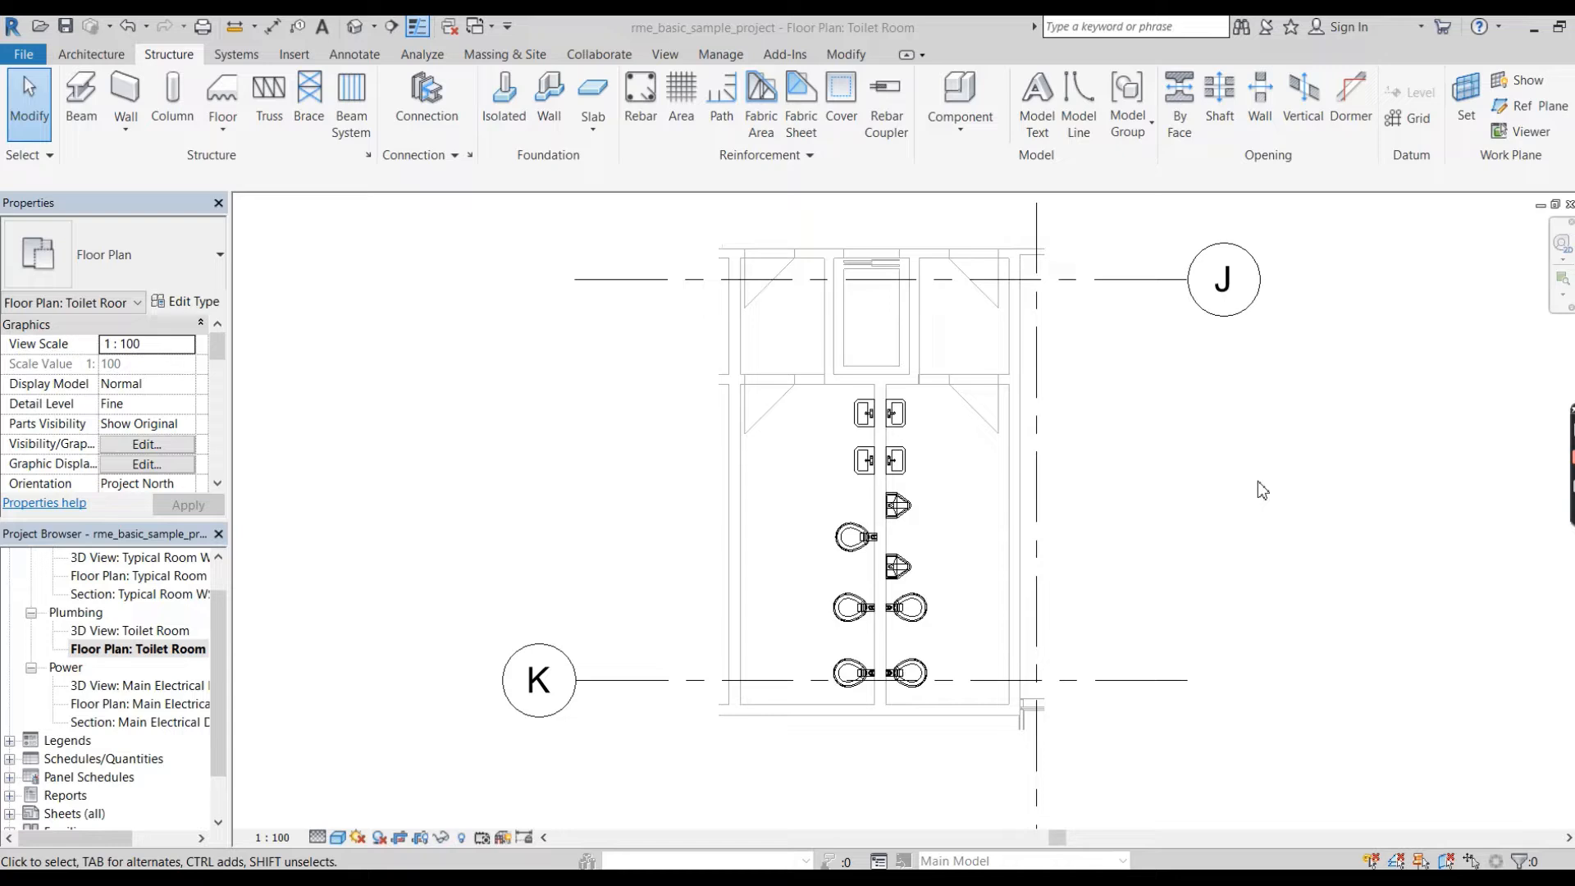
mouse_move(1110, 482)
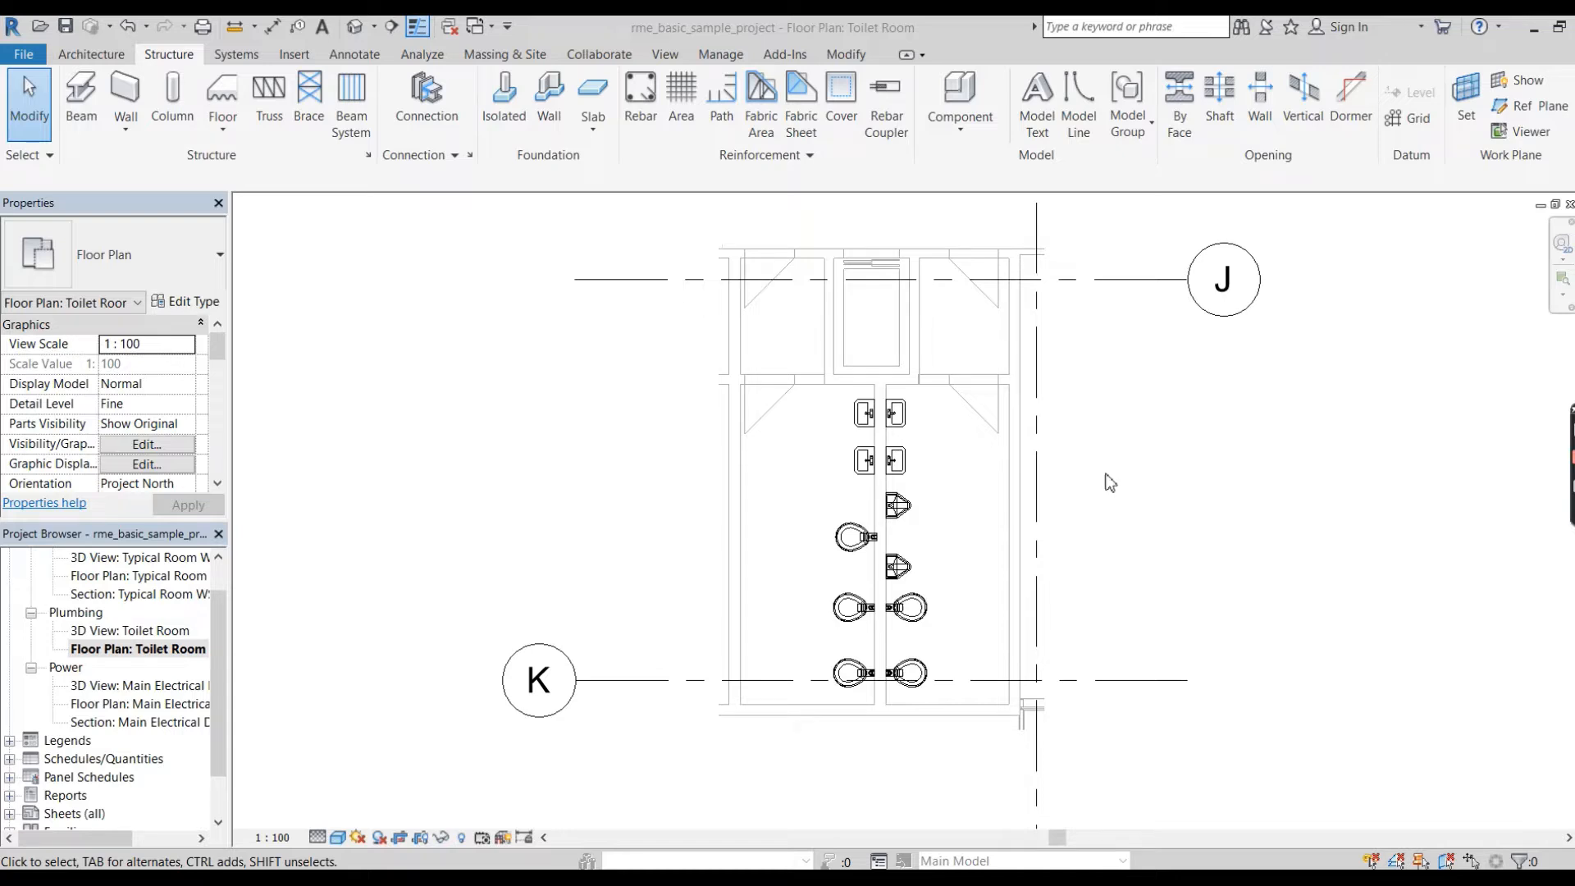
mouse_move(1099, 483)
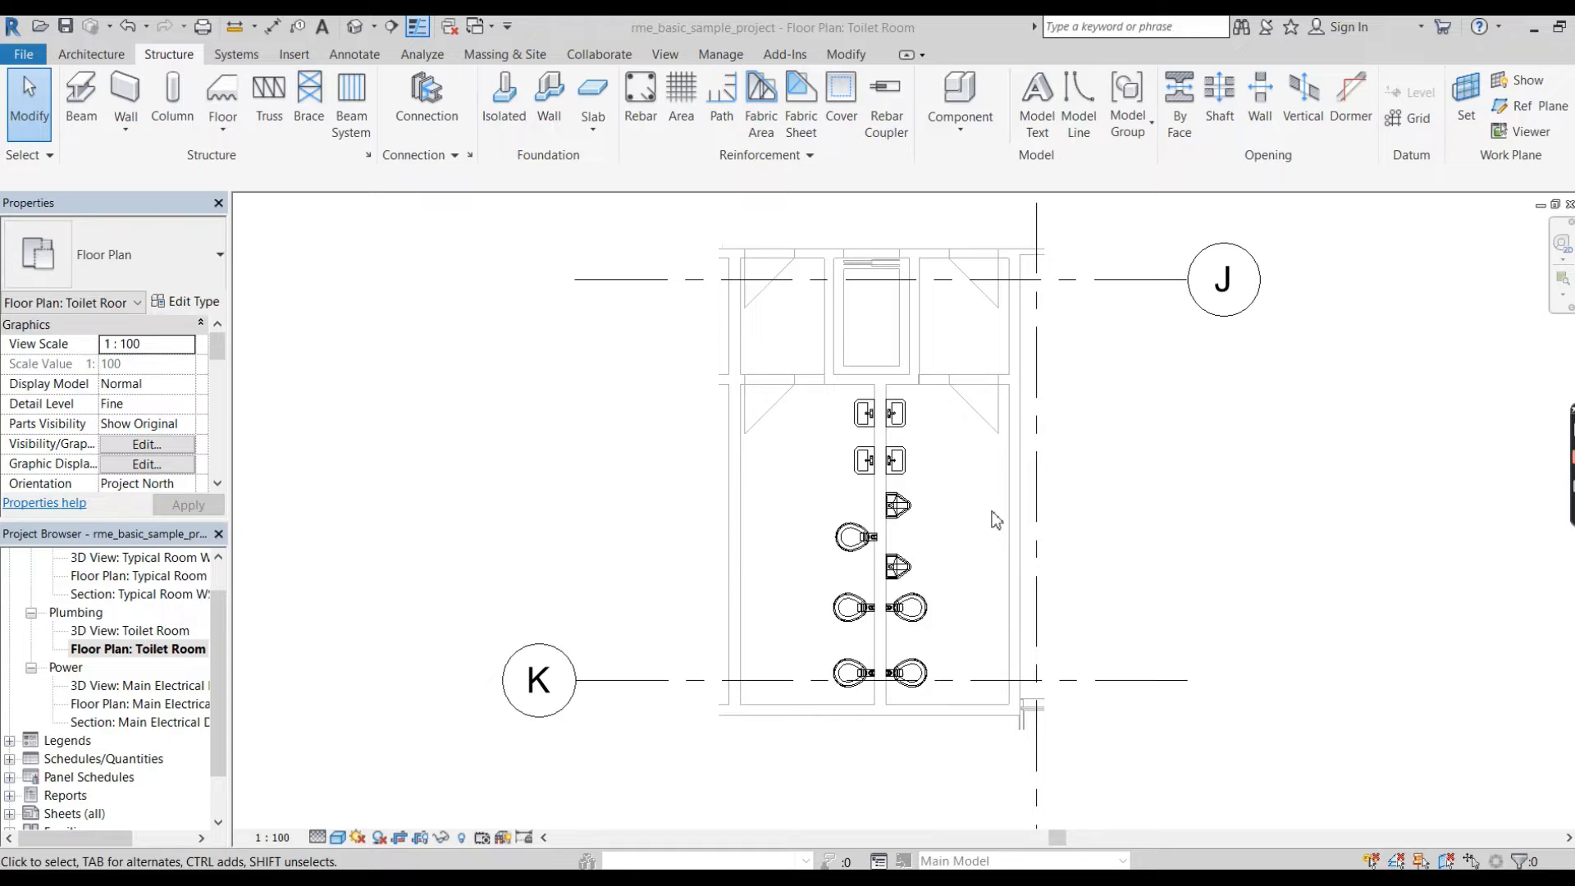
mouse_move(821, 842)
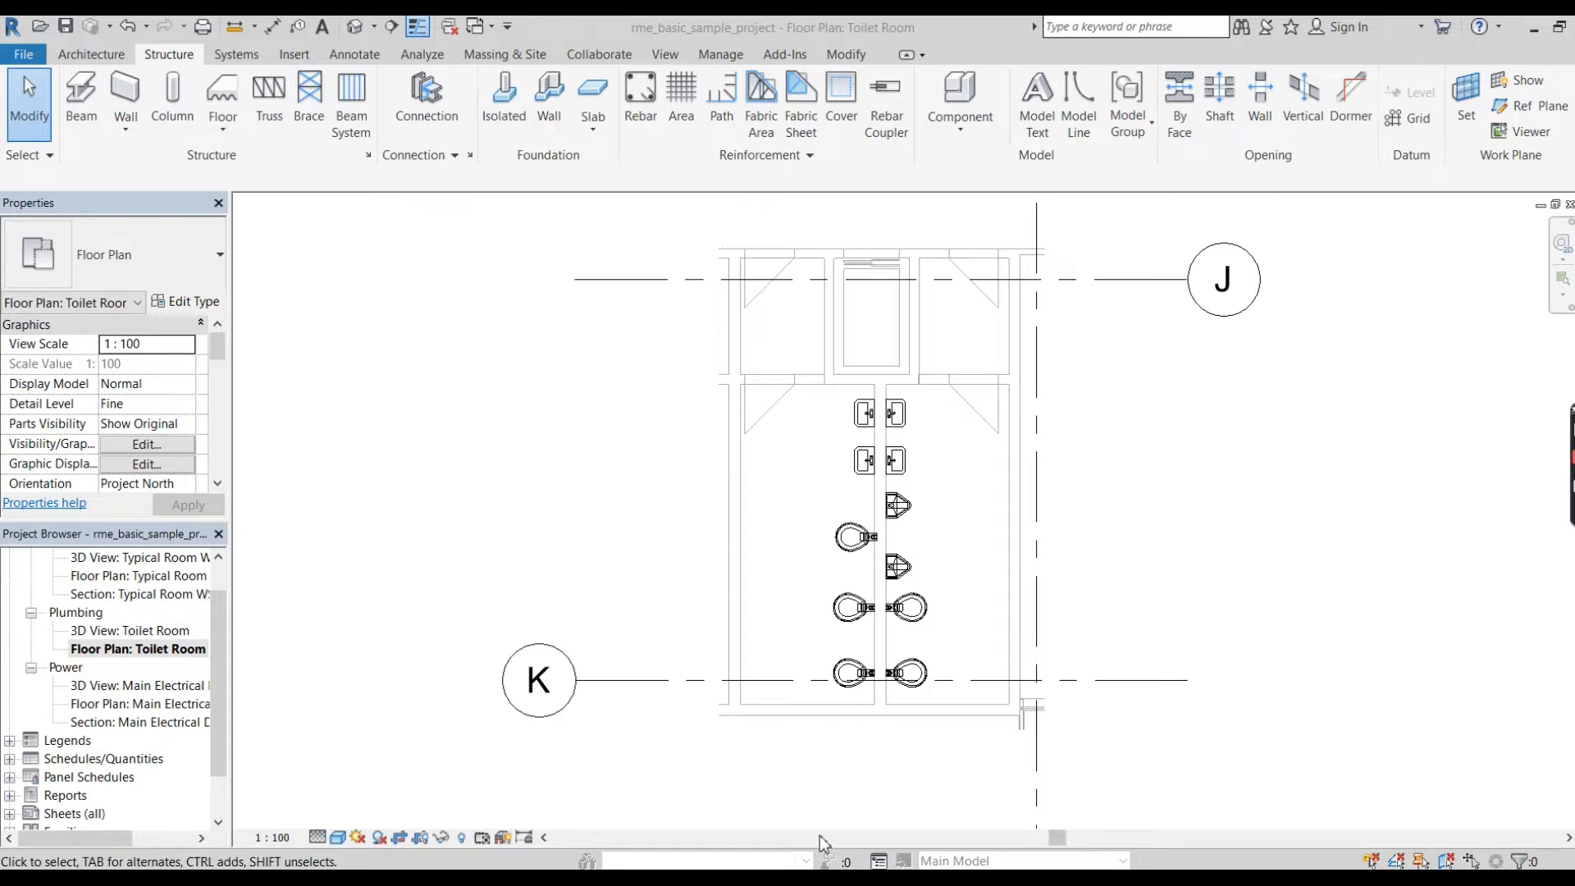
mouse_move(801, 774)
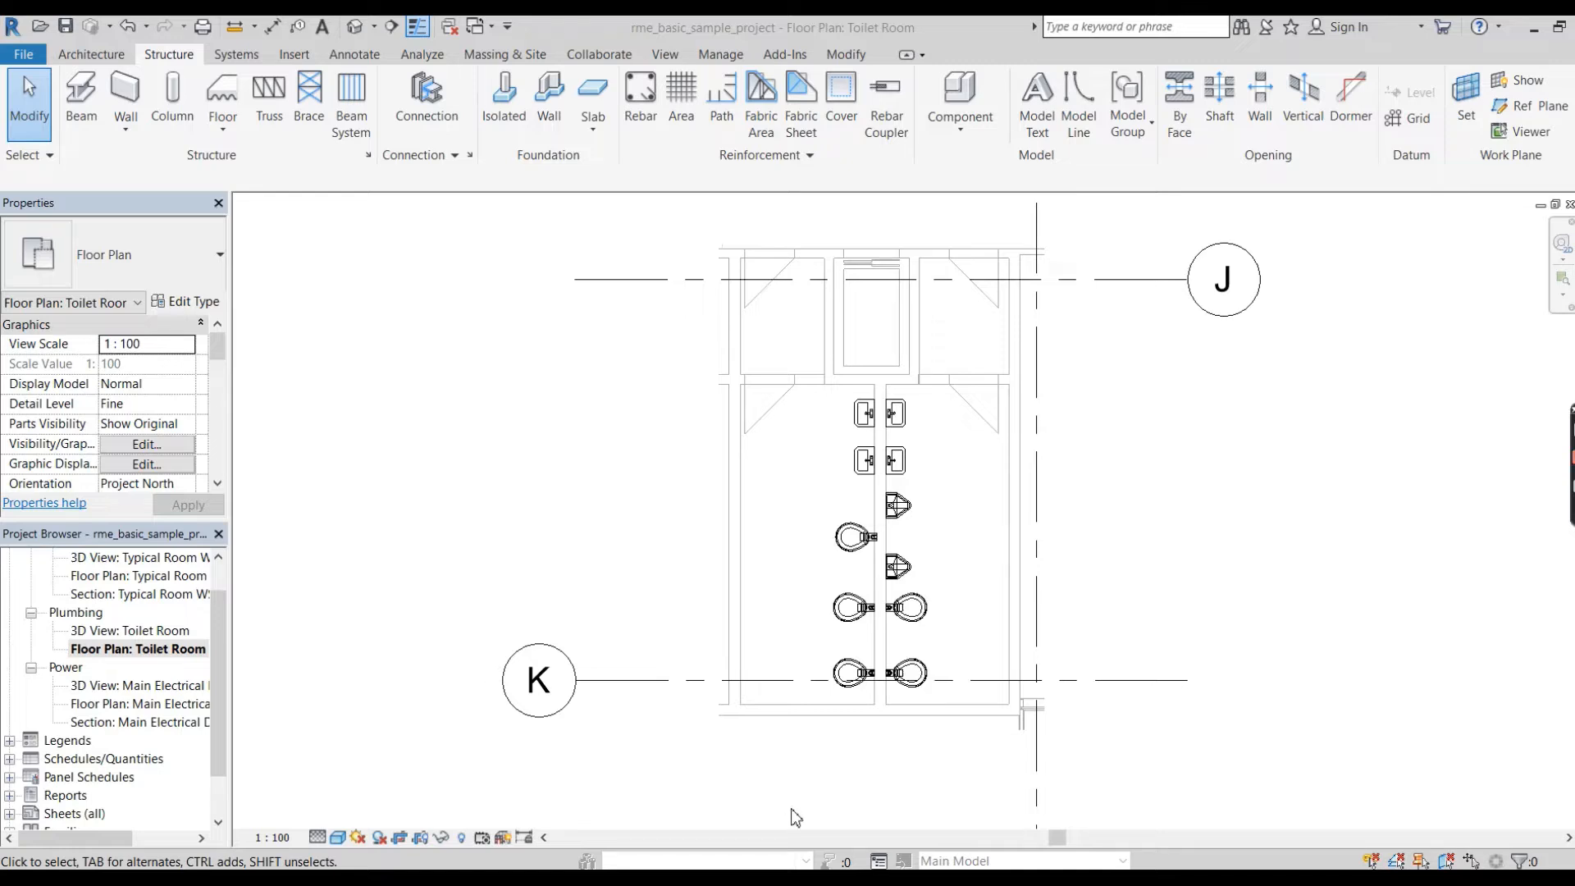
mouse_move(810, 861)
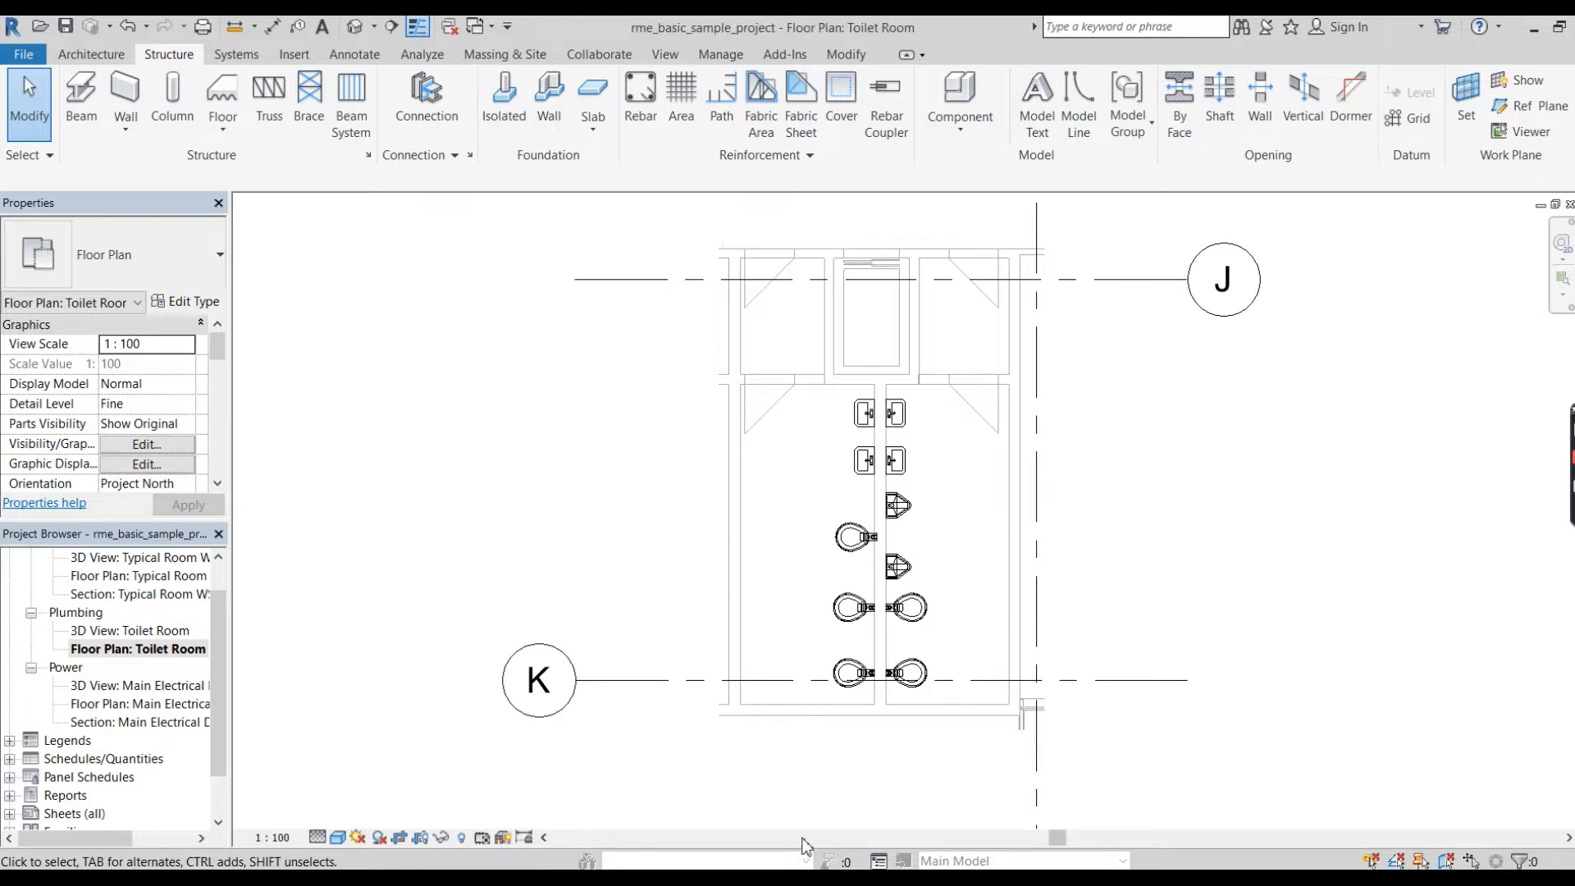
mouse_move(830, 784)
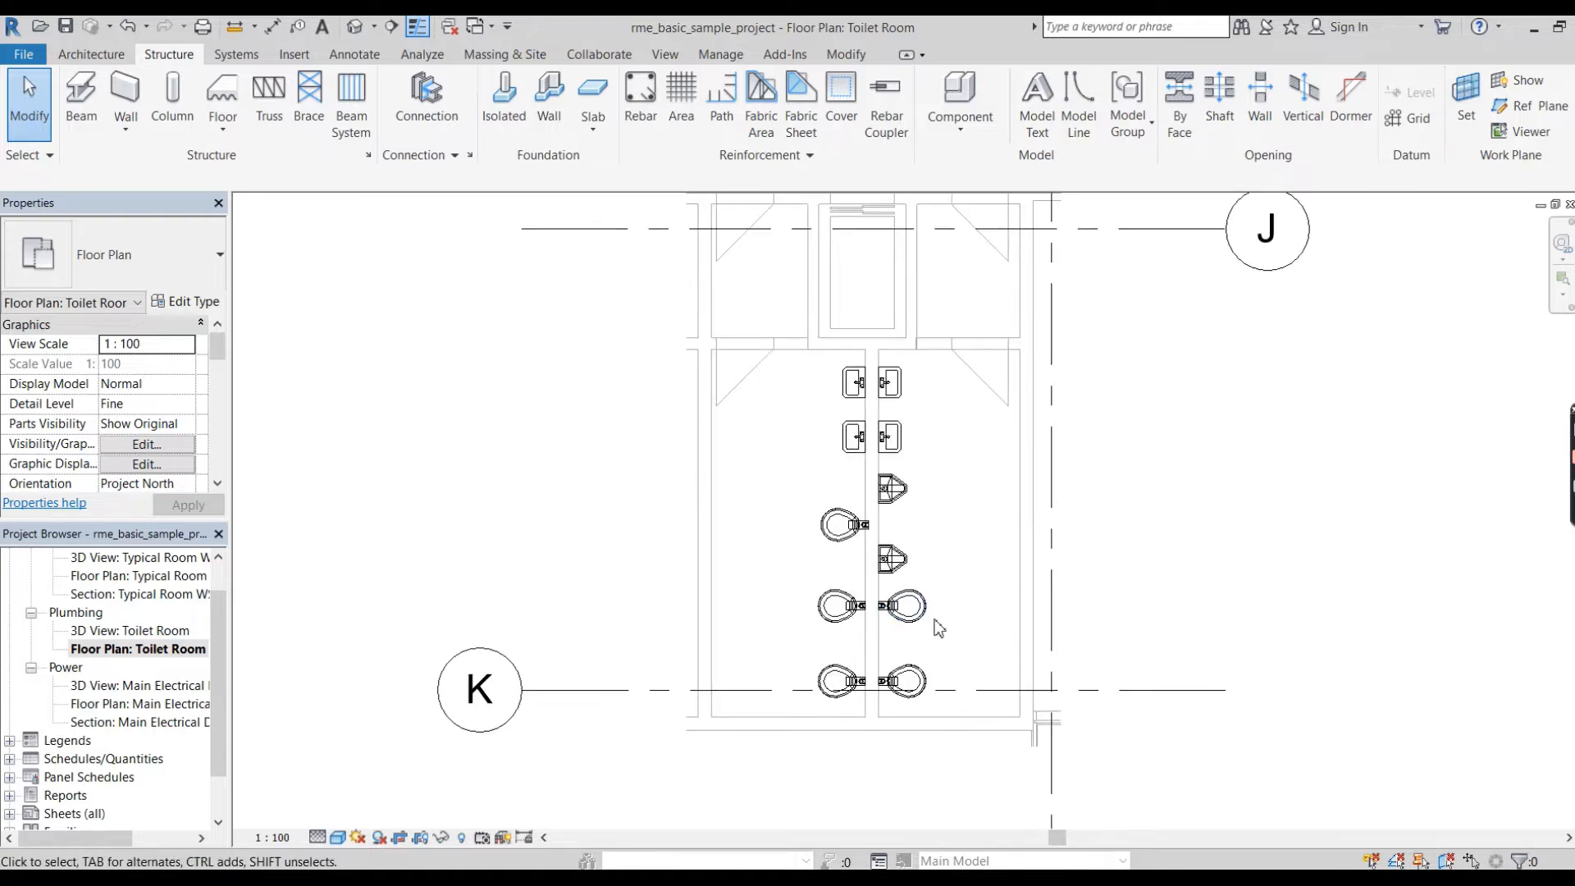
Start the Pipe tool from the Systems ribbon so the pipe type choices can be reviewed.
click(904, 683)
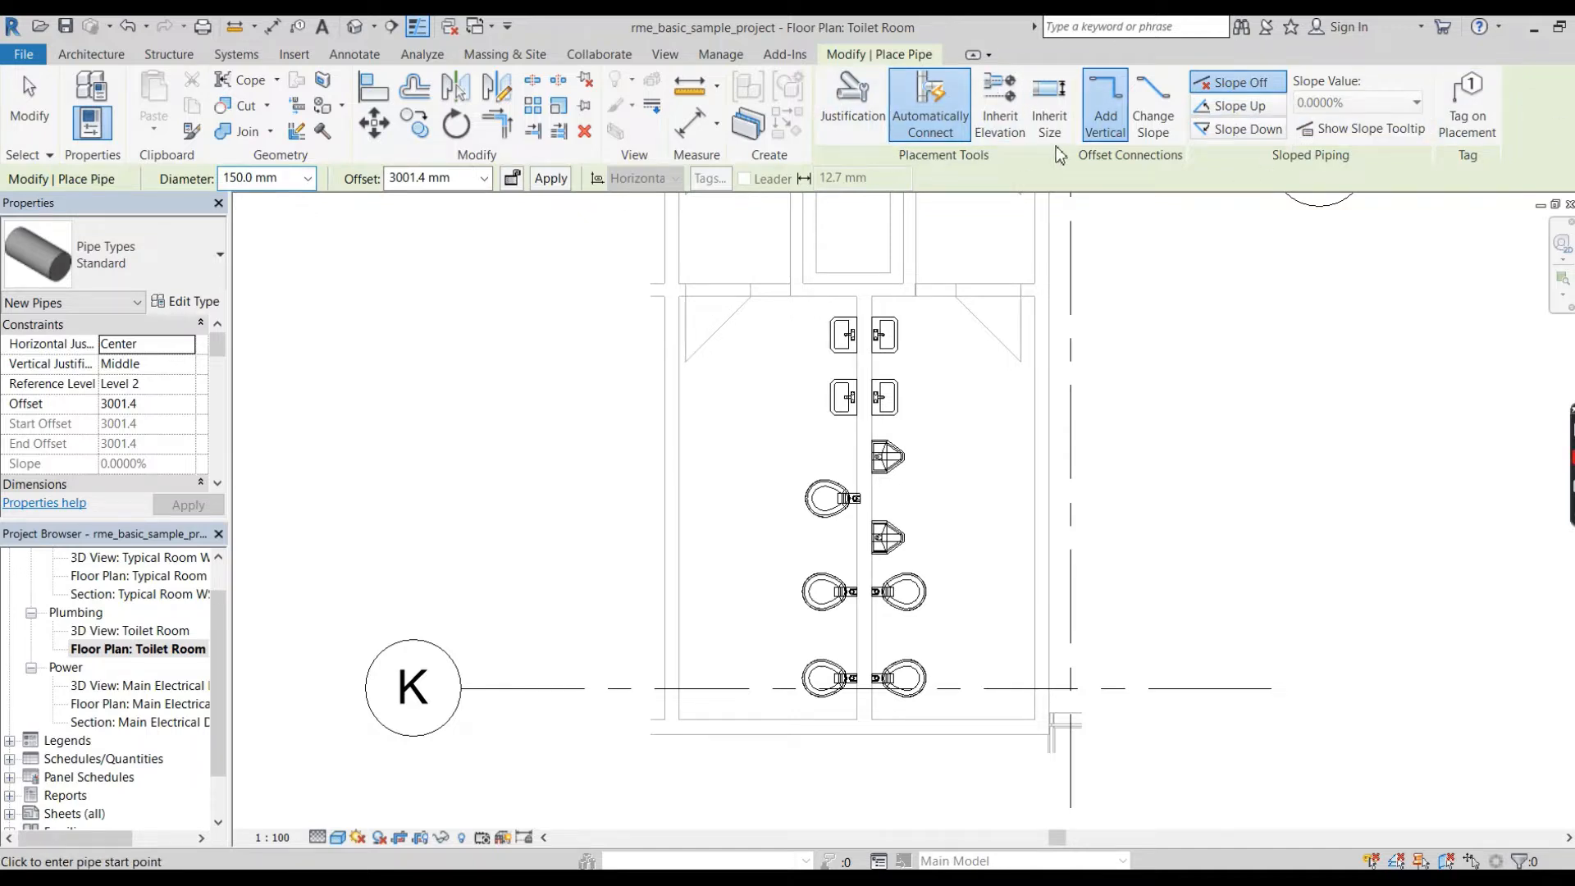
mouse_move(946, 551)
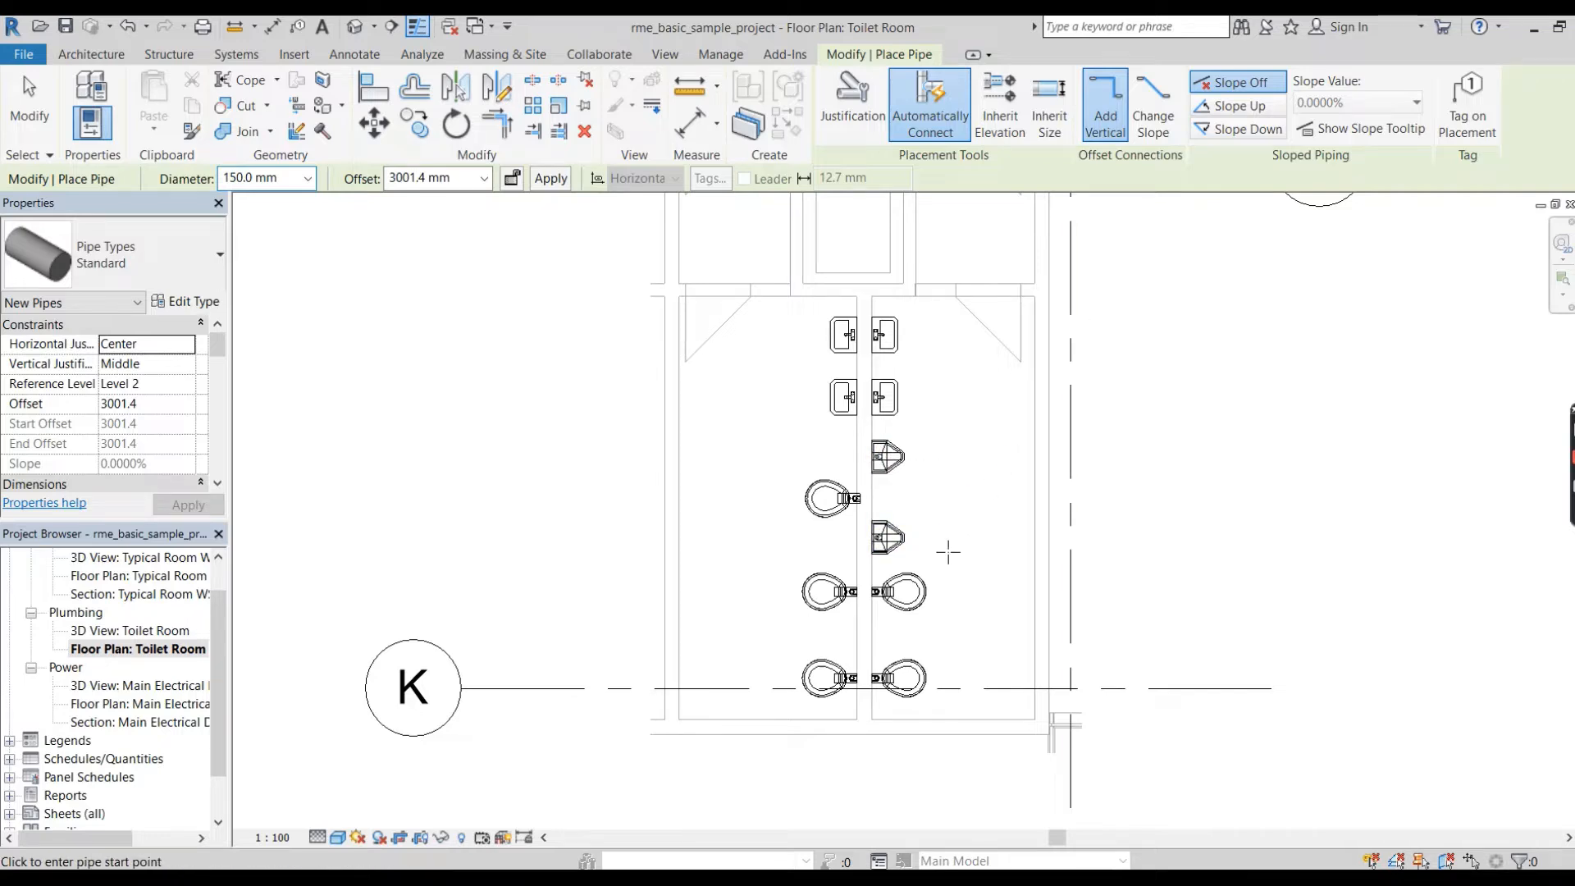
click(167, 54)
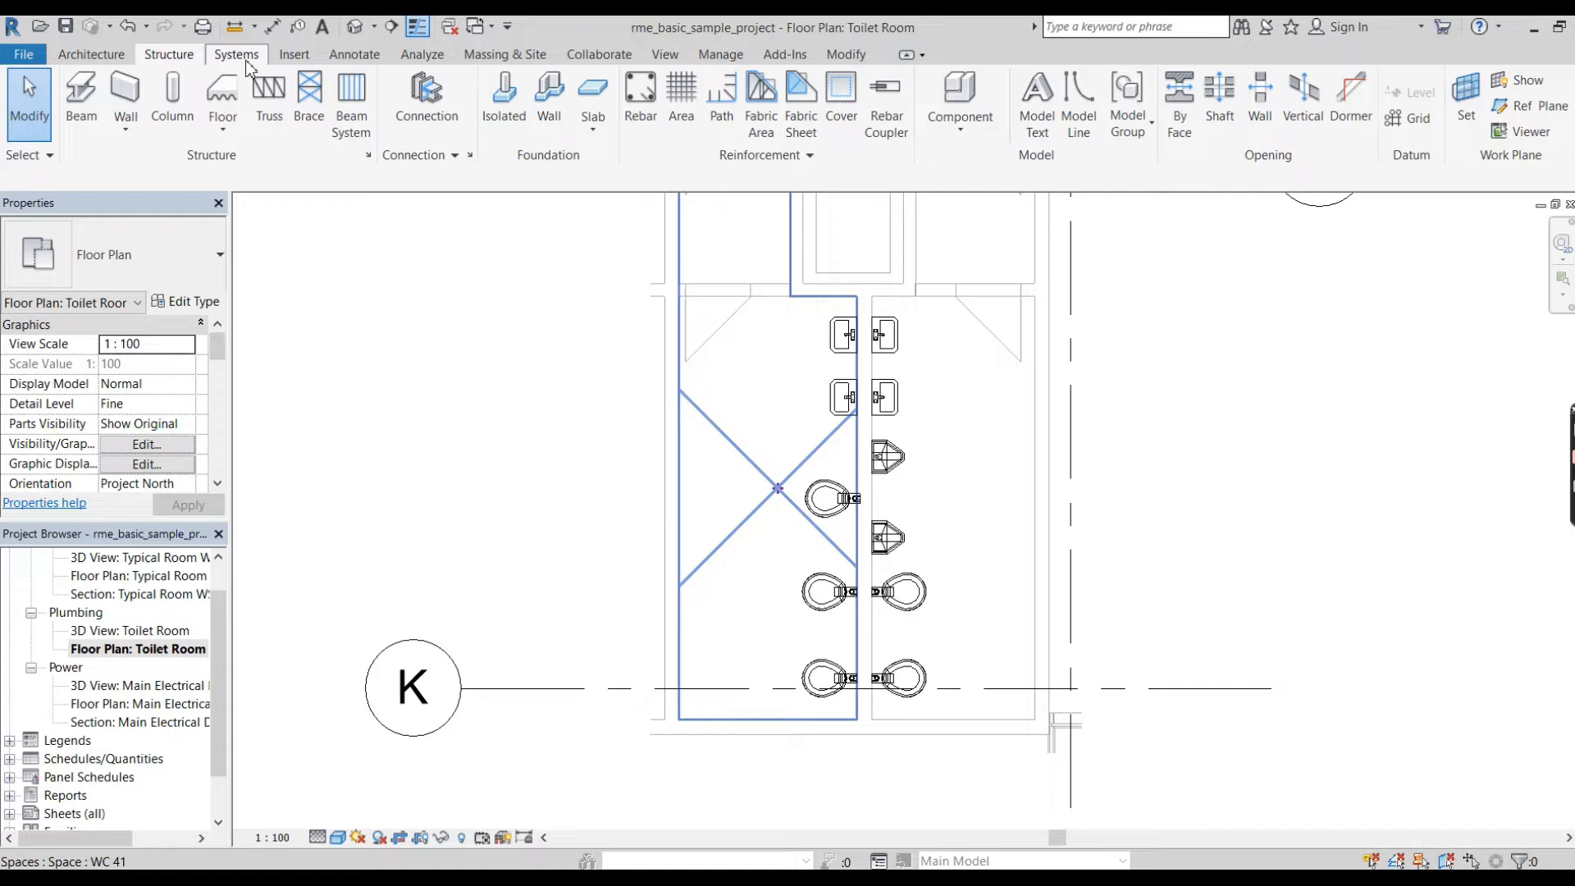
click(236, 54)
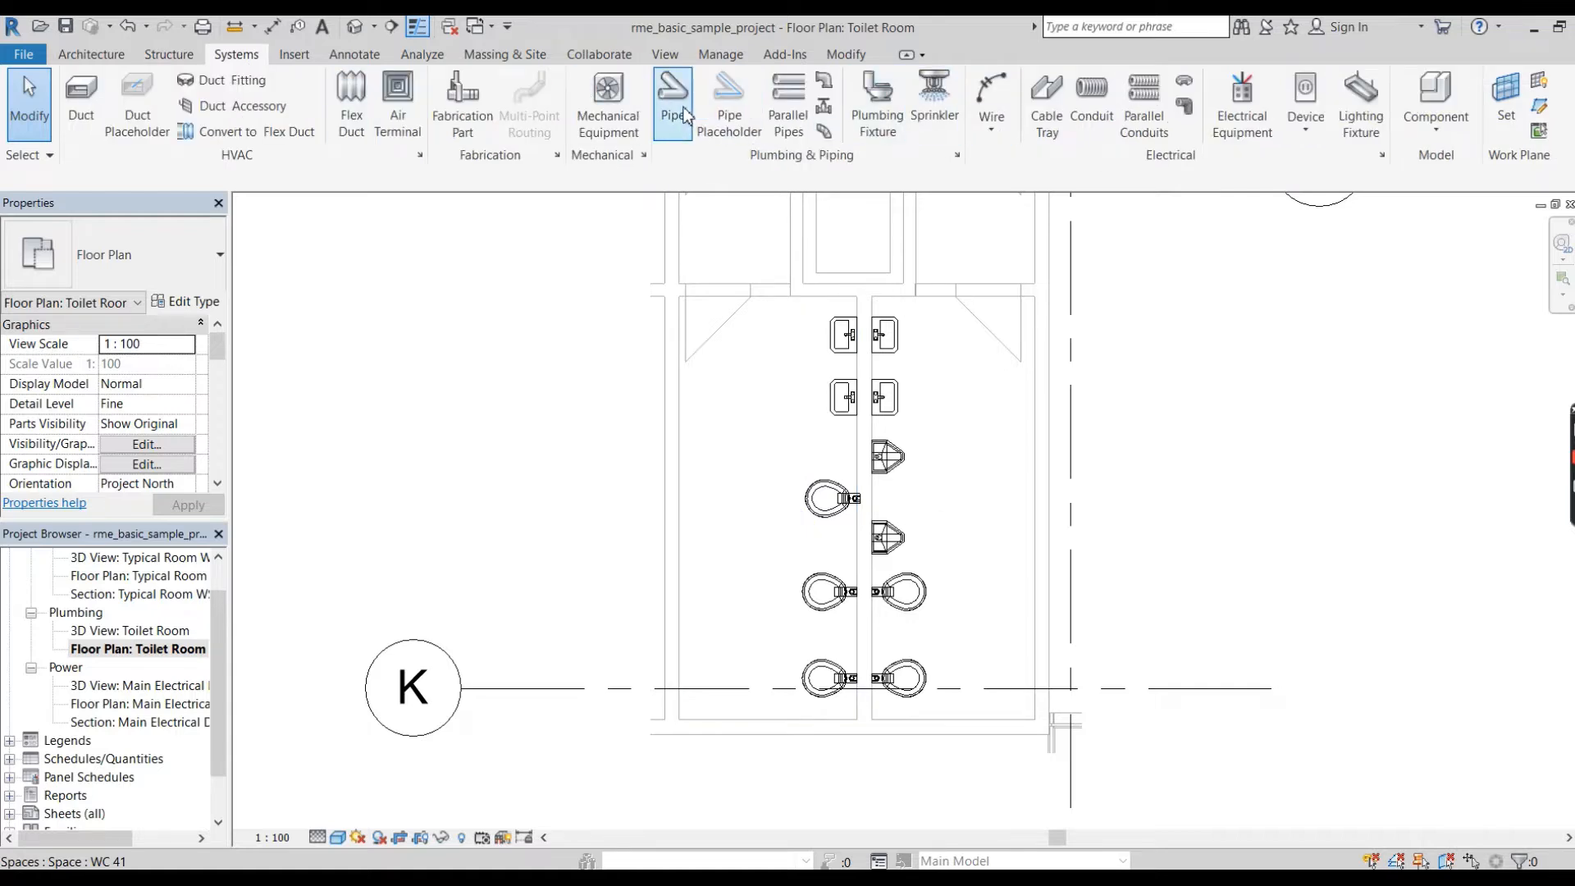
click(671, 101)
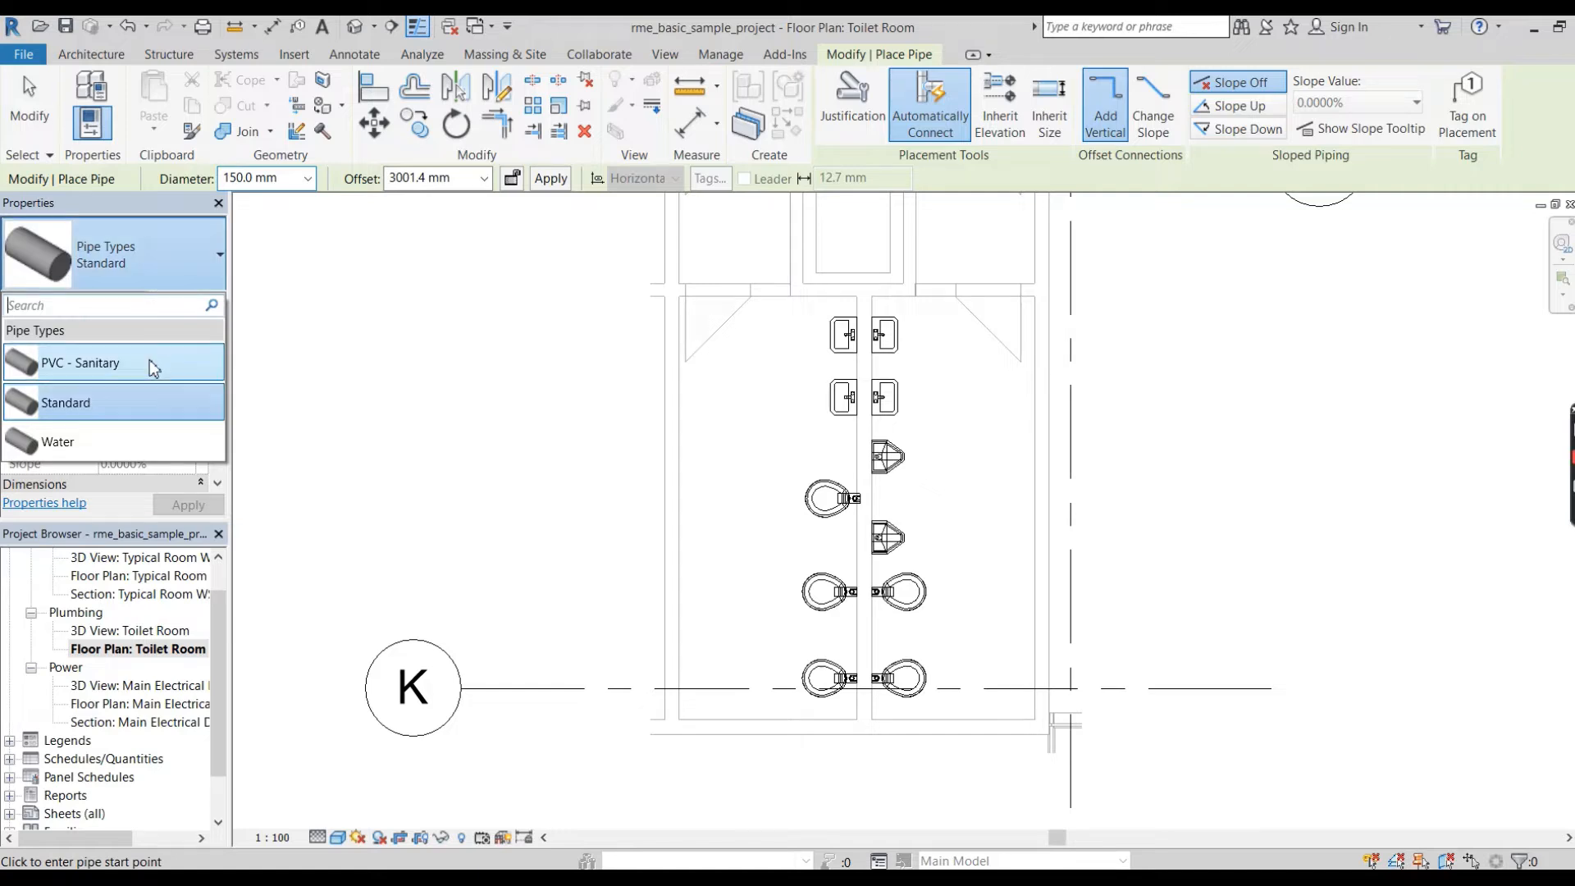
mouse_move(110, 362)
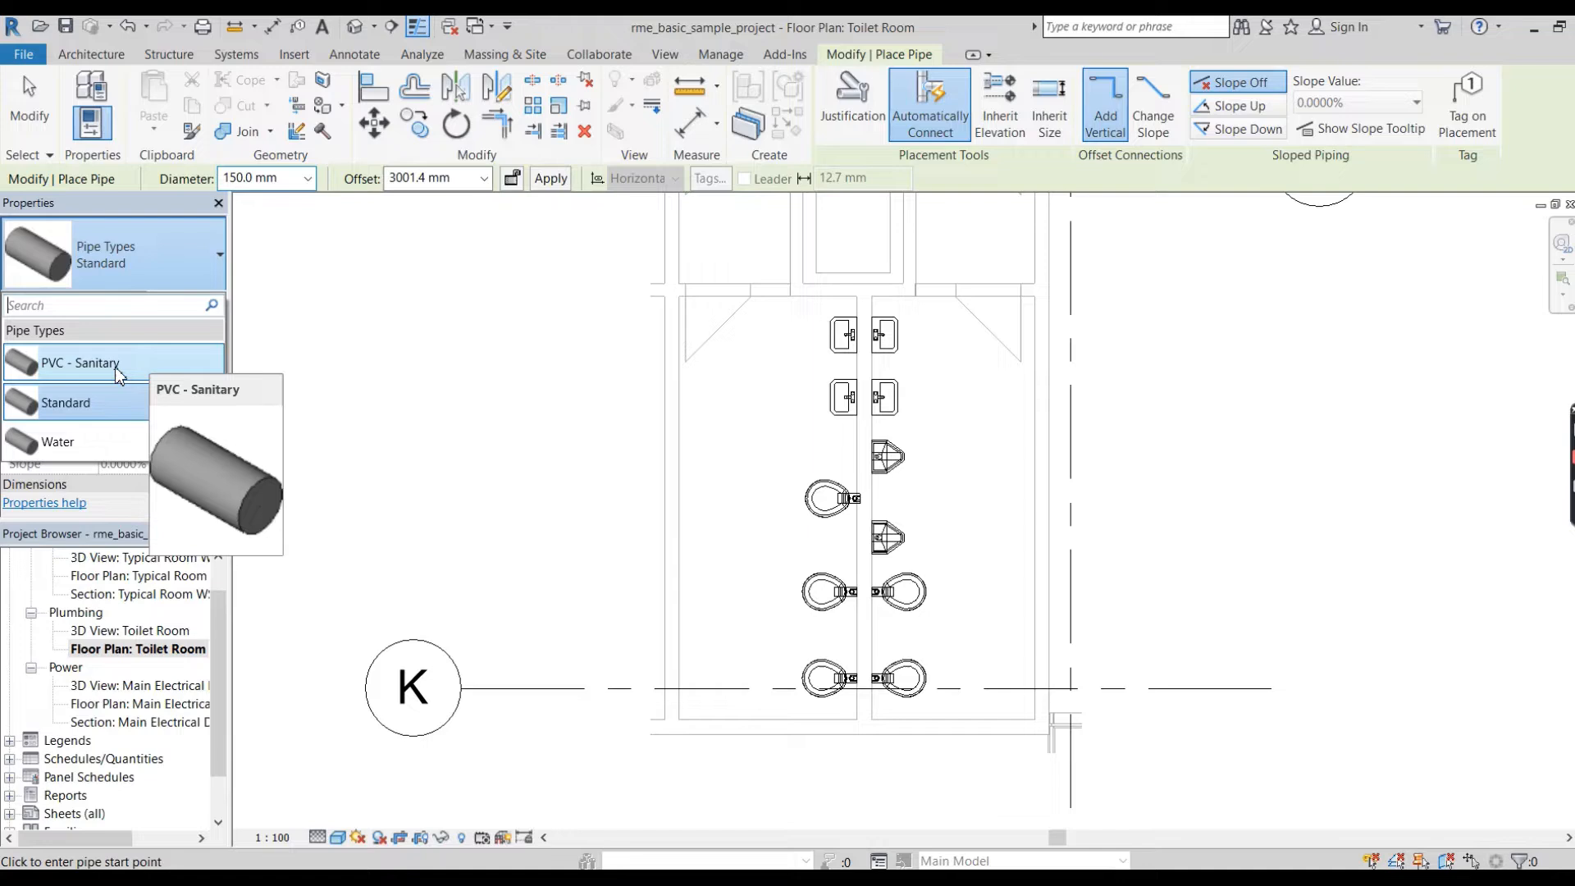
Choose the PVC - Sanitary pipe type at 100 mm diameter and begin editing its Offset.
click(78, 362)
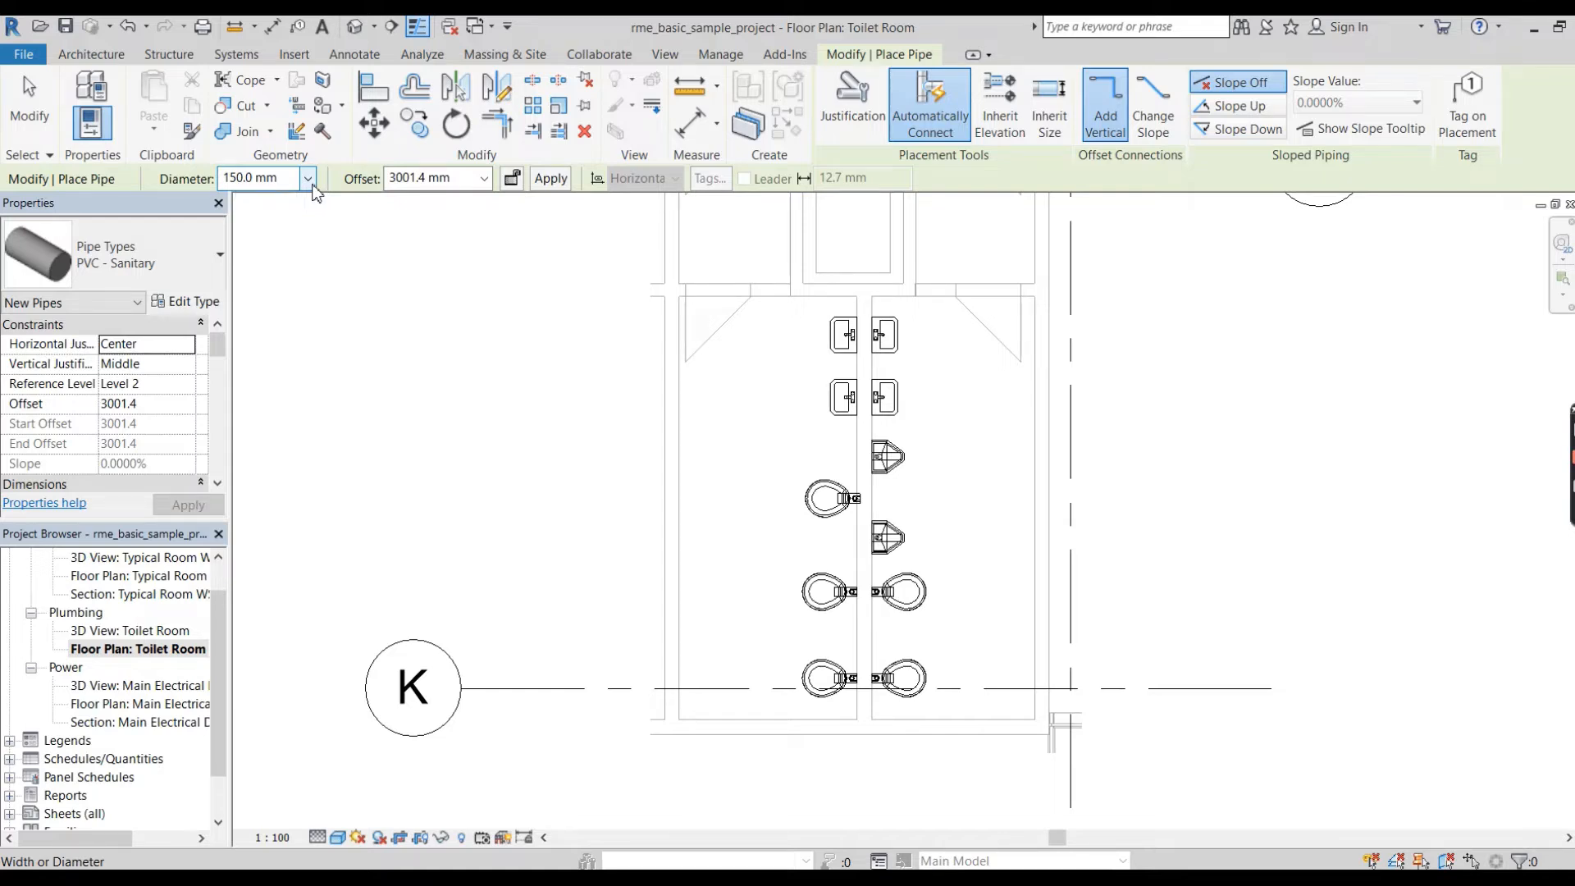
click(307, 177)
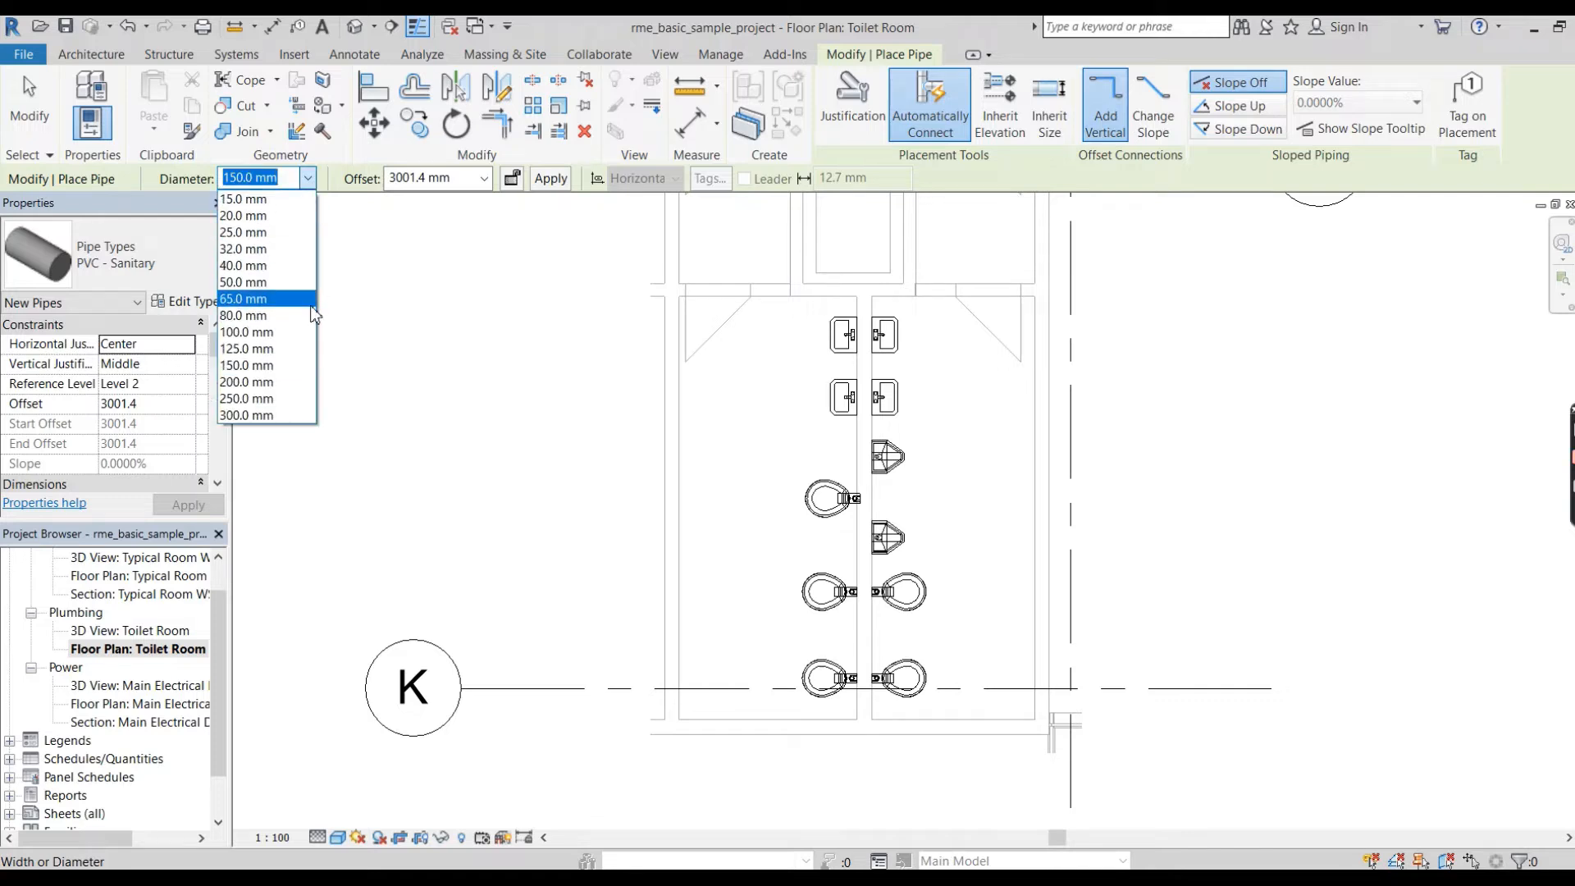
click(245, 333)
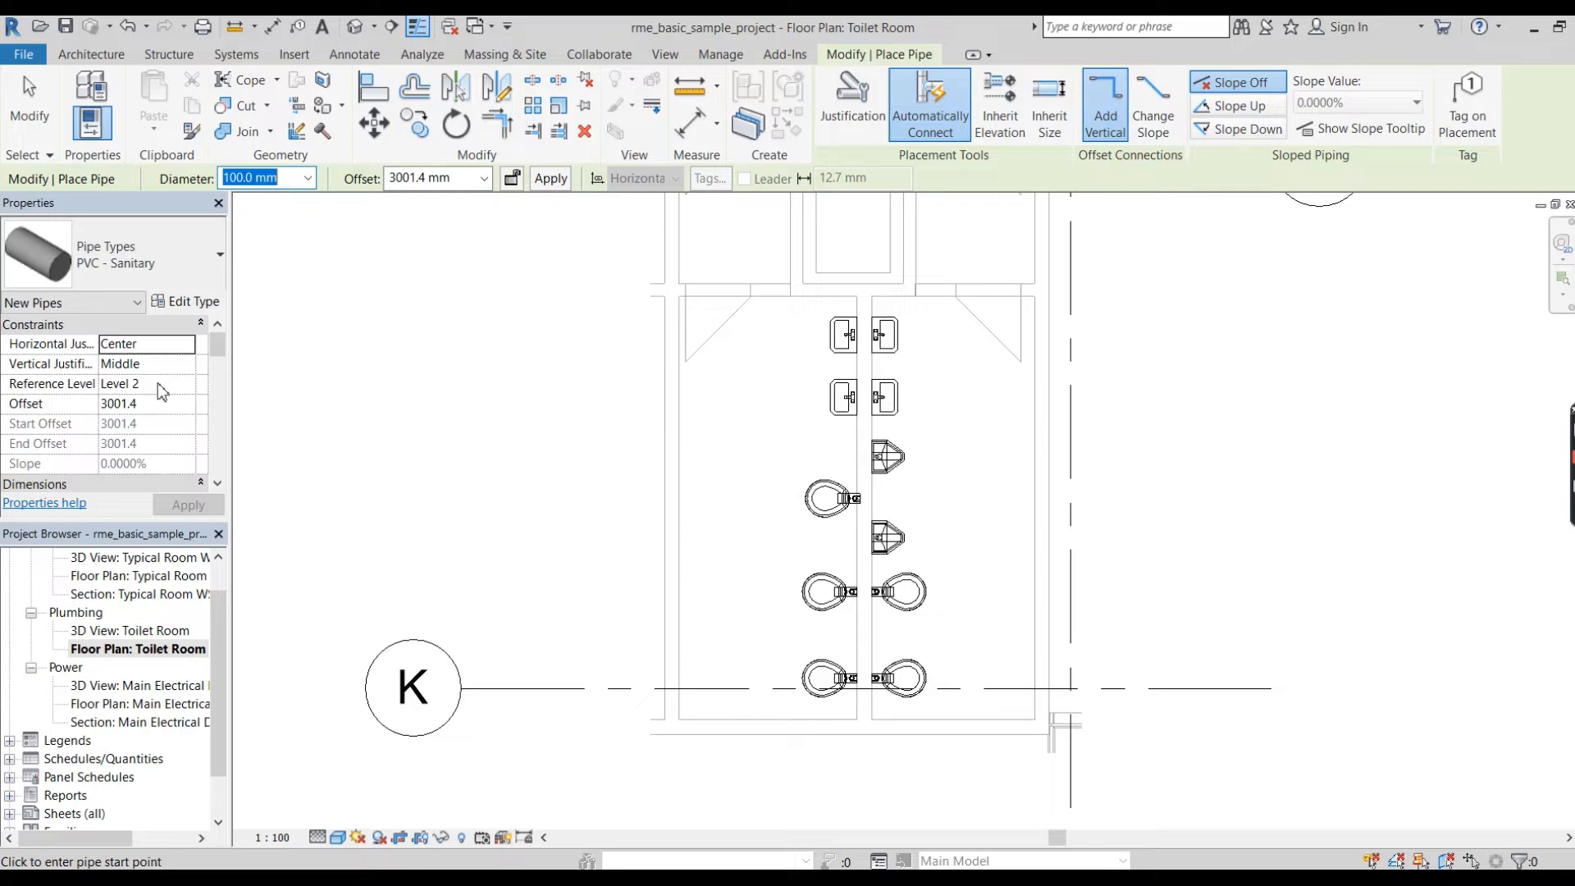
mouse_move(154, 331)
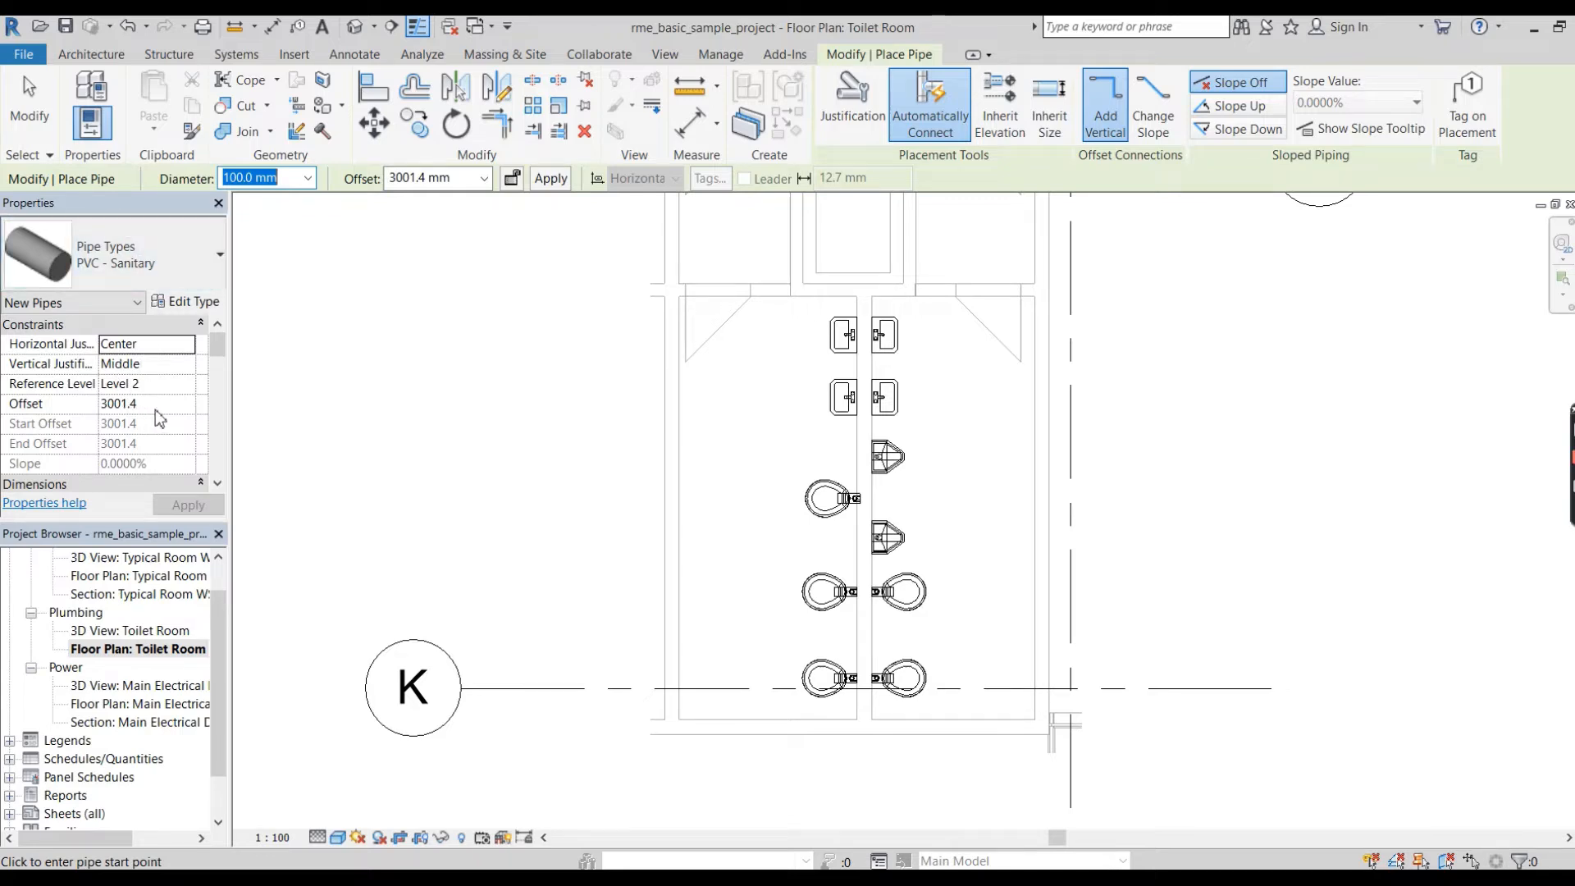
click(146, 403)
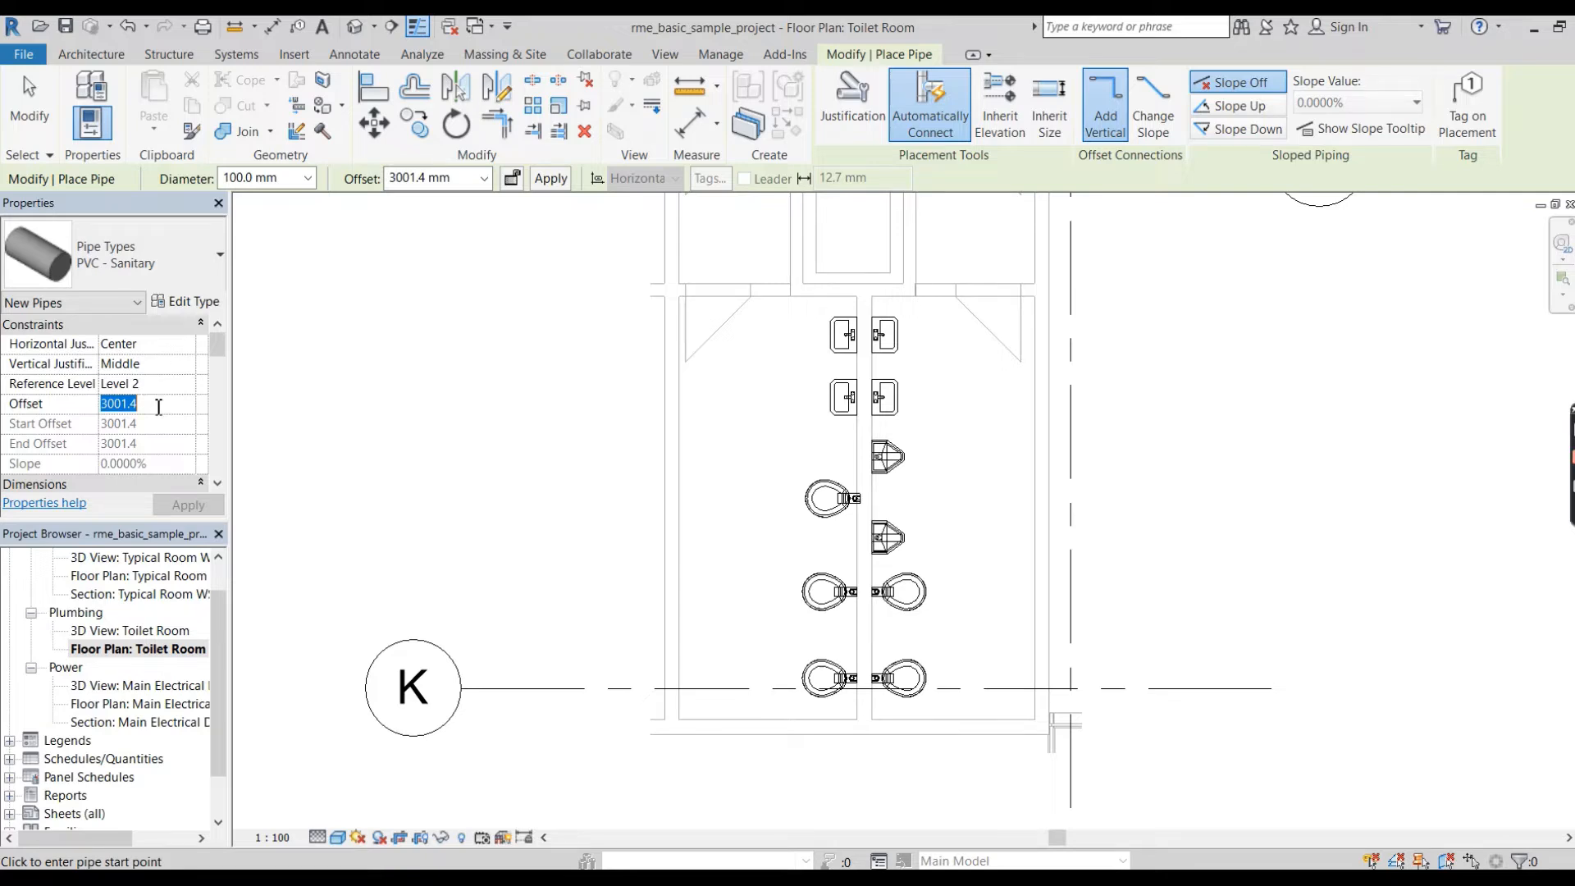
Give the pipe a 0 offset and the Sanitary system type in Properties.
text(0)
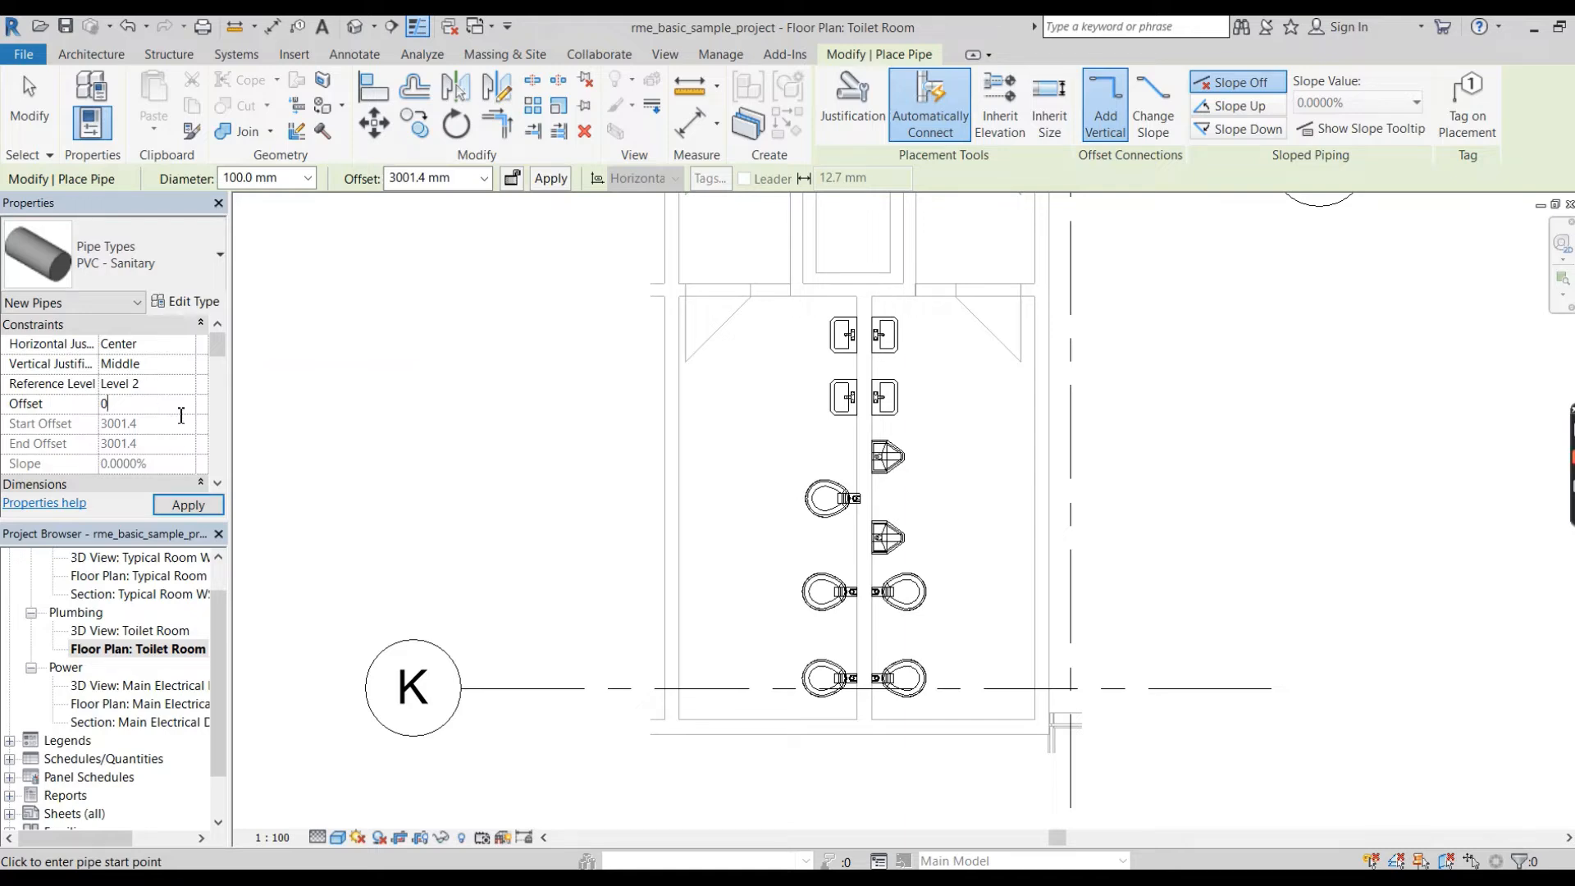
scroll(down, 3)
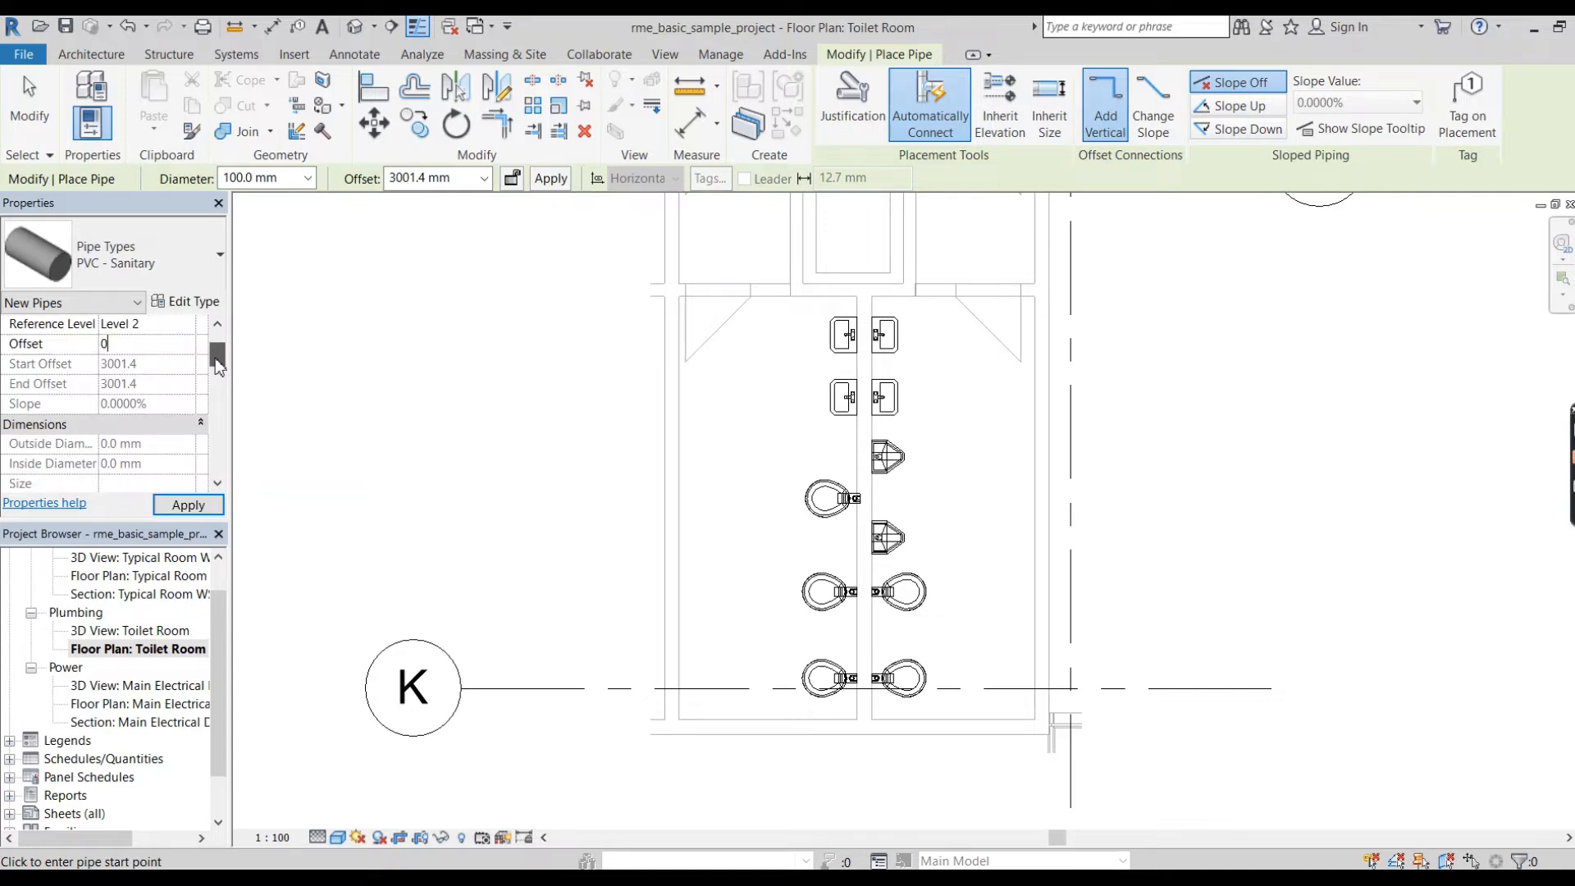
scroll(down, 3)
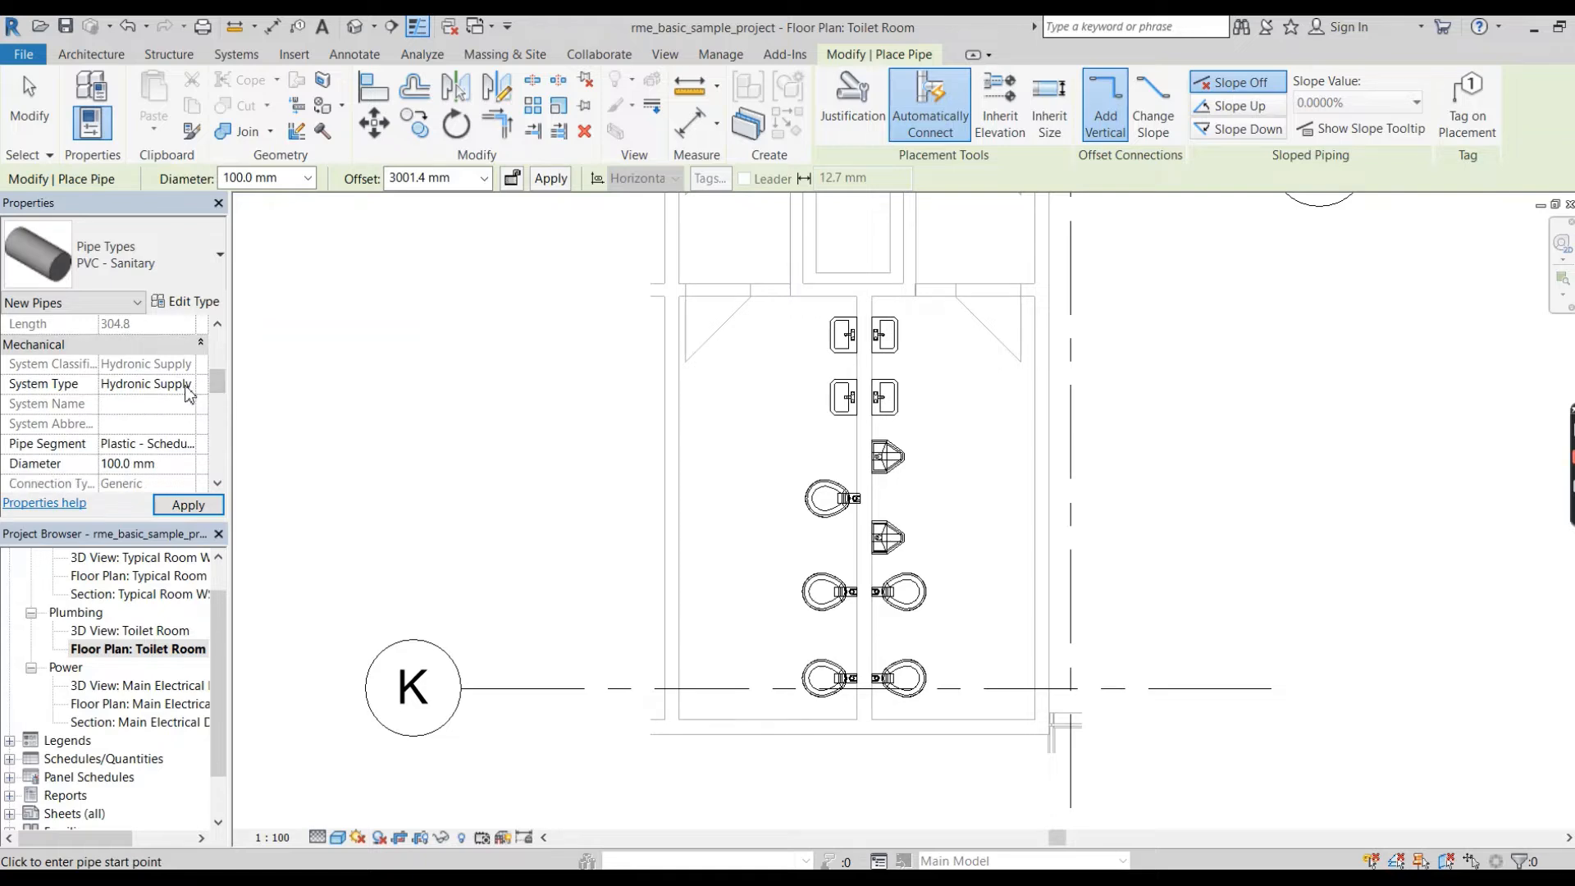
click(186, 384)
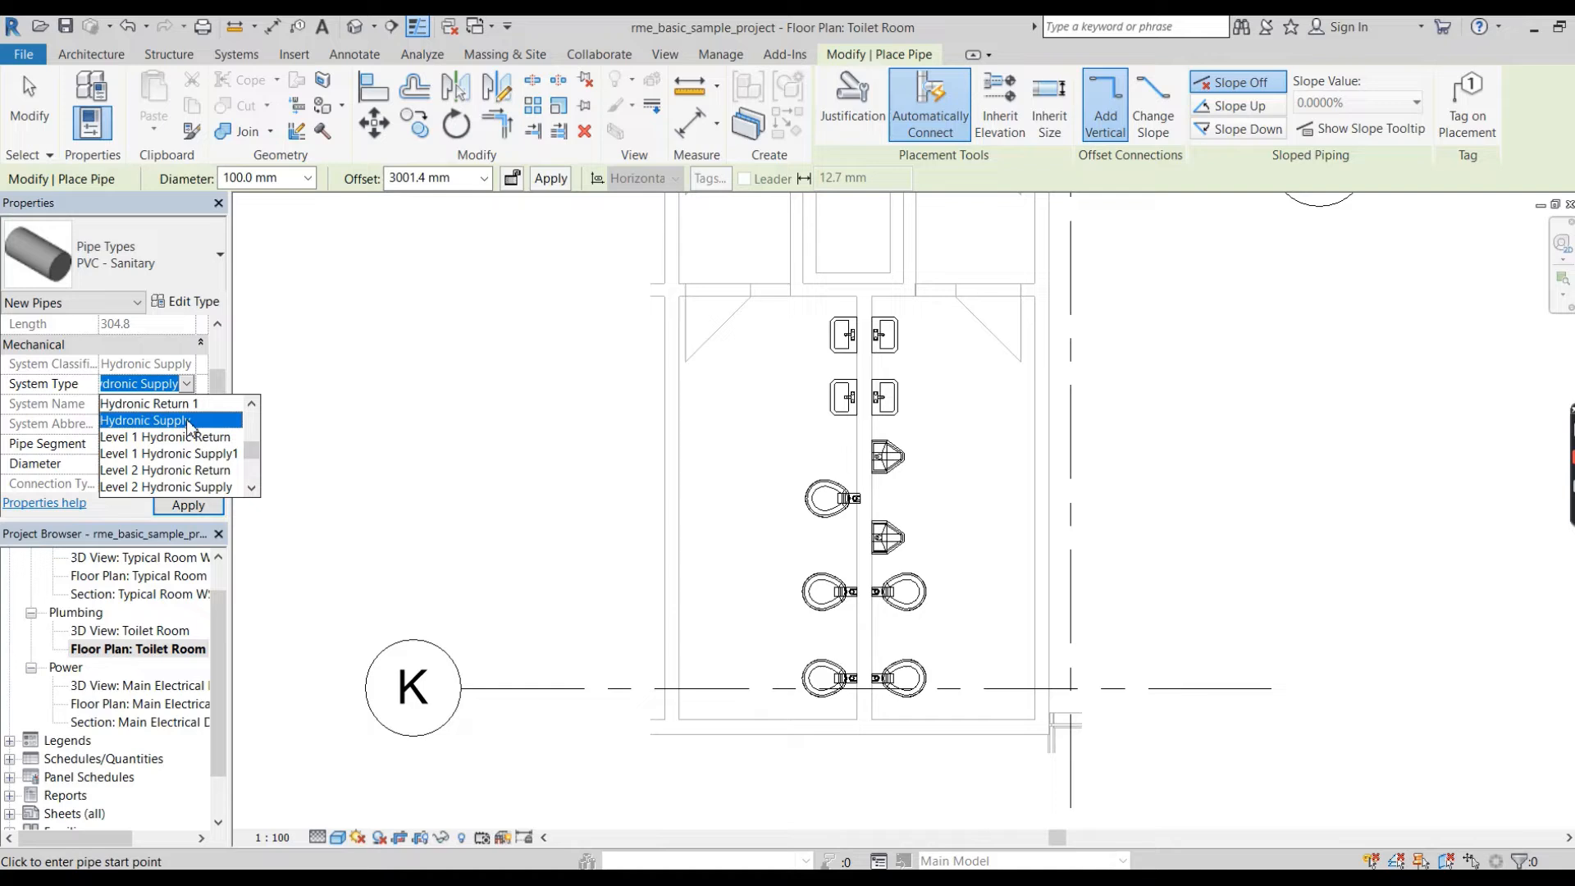
scroll(down, 3)
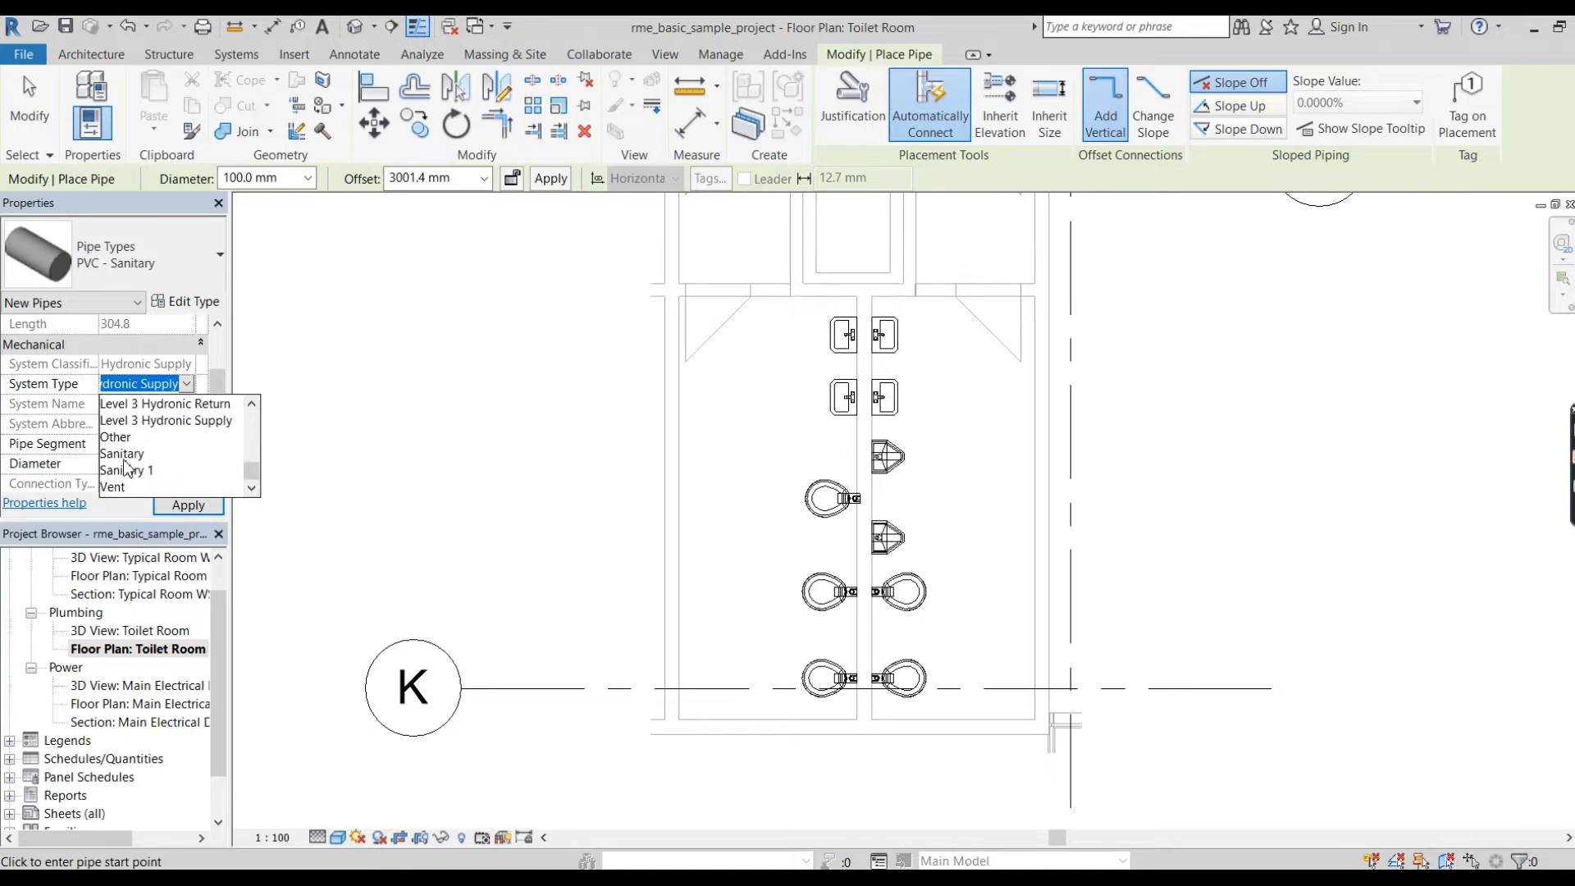
click(119, 453)
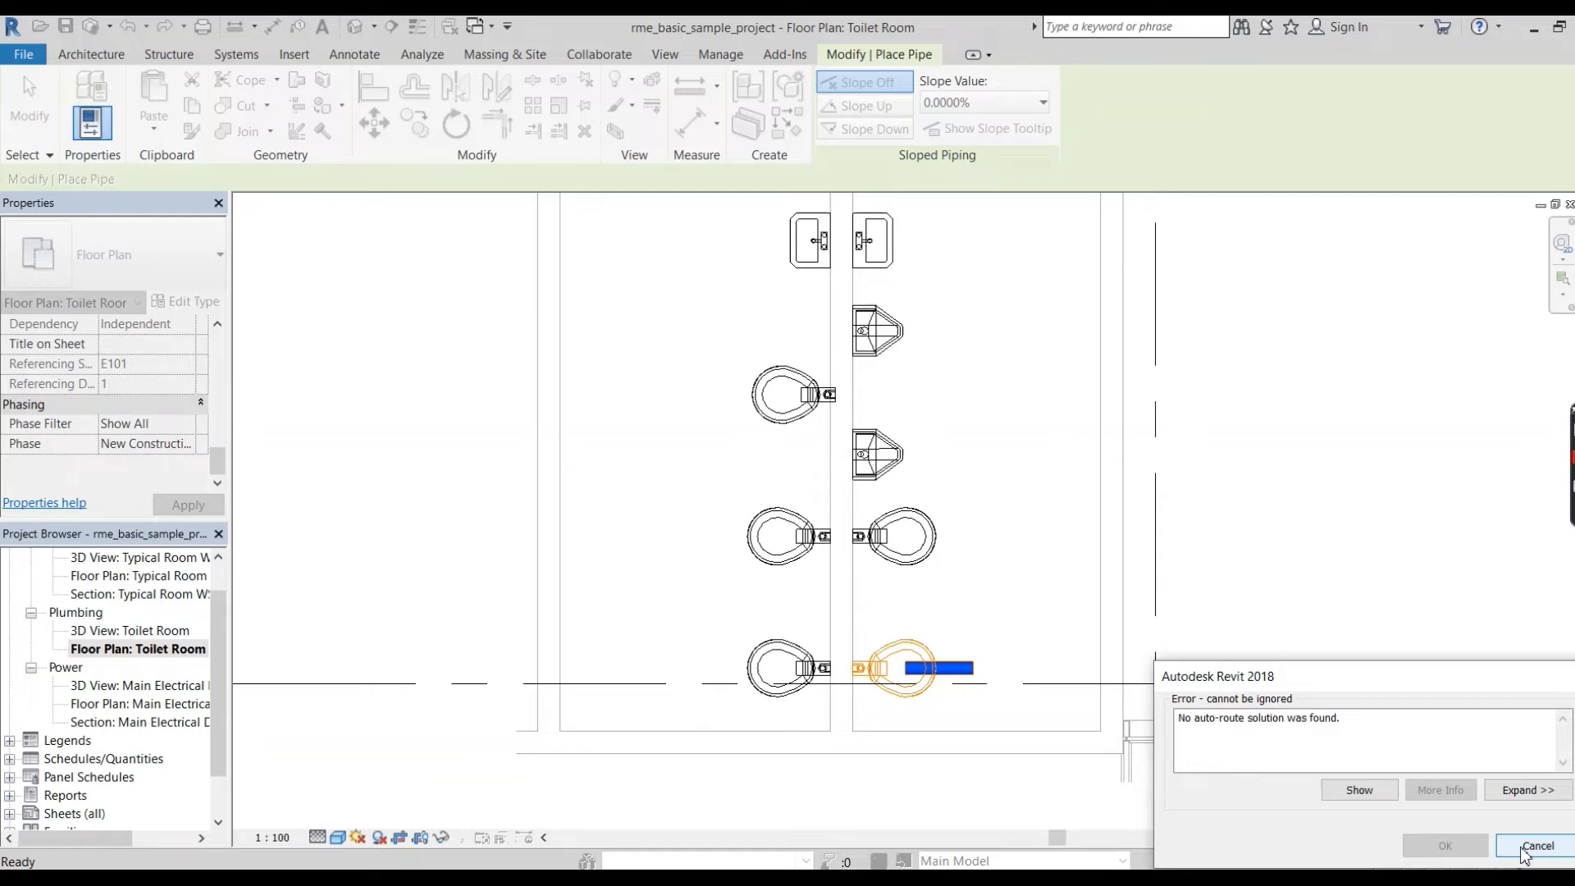
Start the sanitary pipe at the bottom-right toilet's outlet connector.
click(1535, 846)
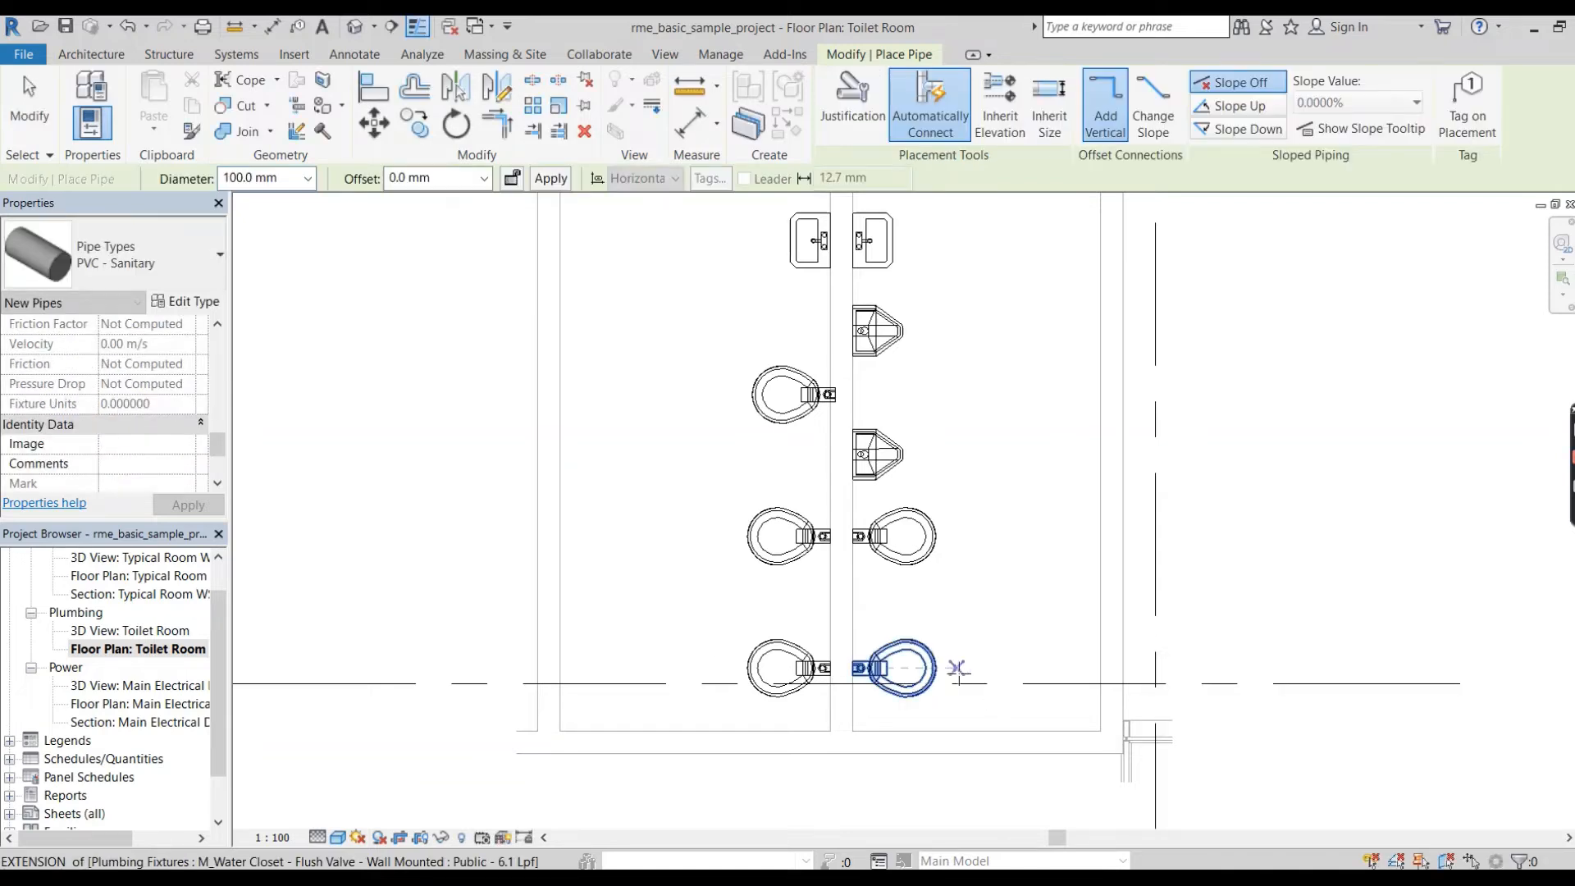
mouse_move(956, 667)
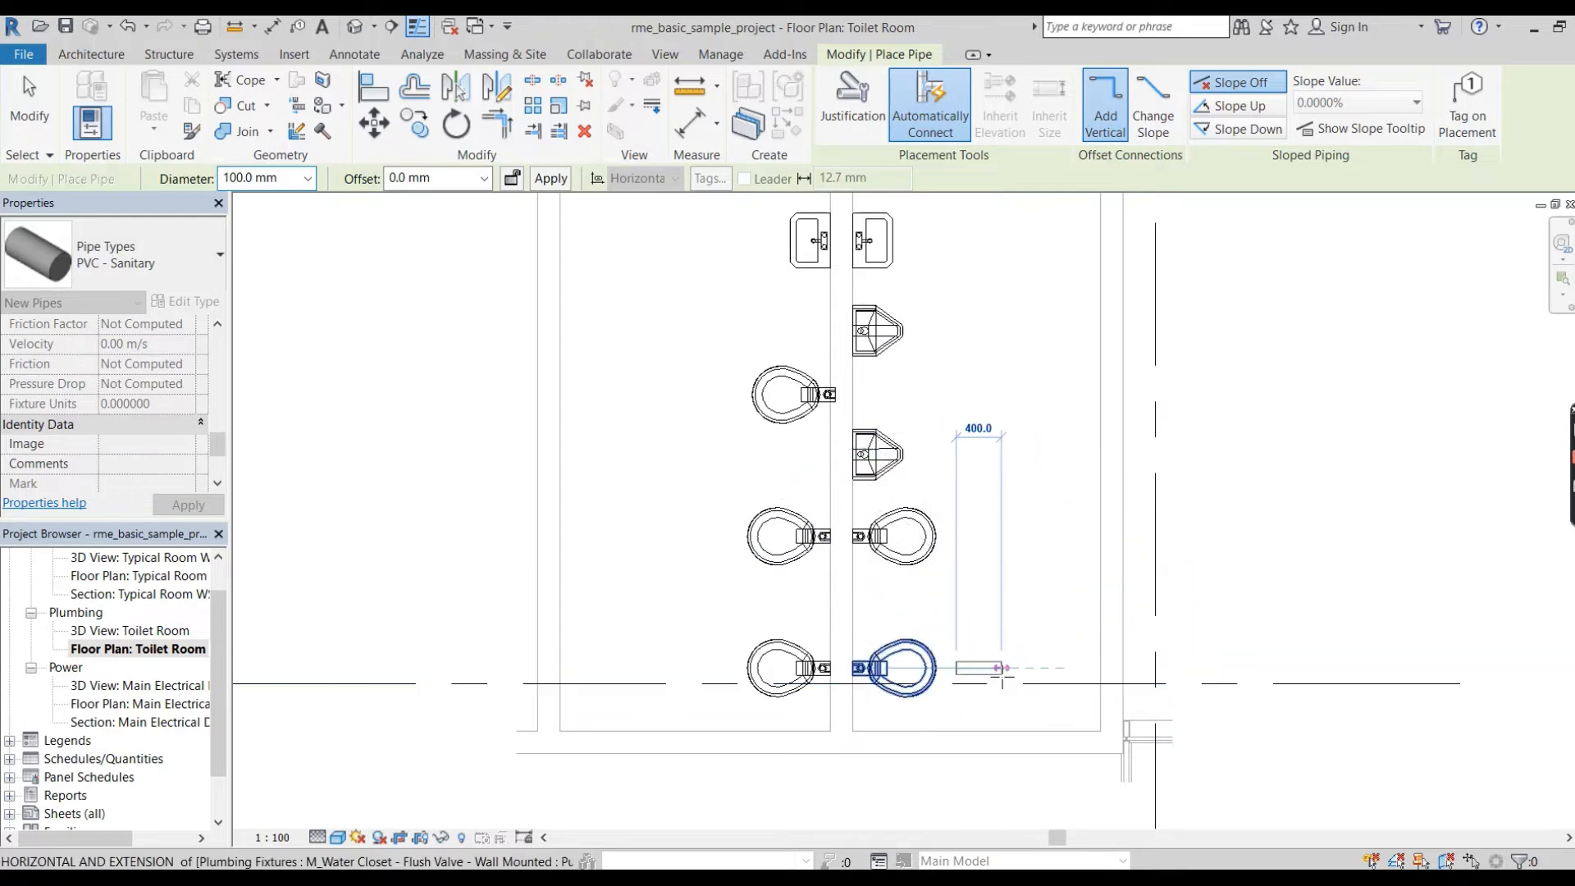
mouse_move(1000, 667)
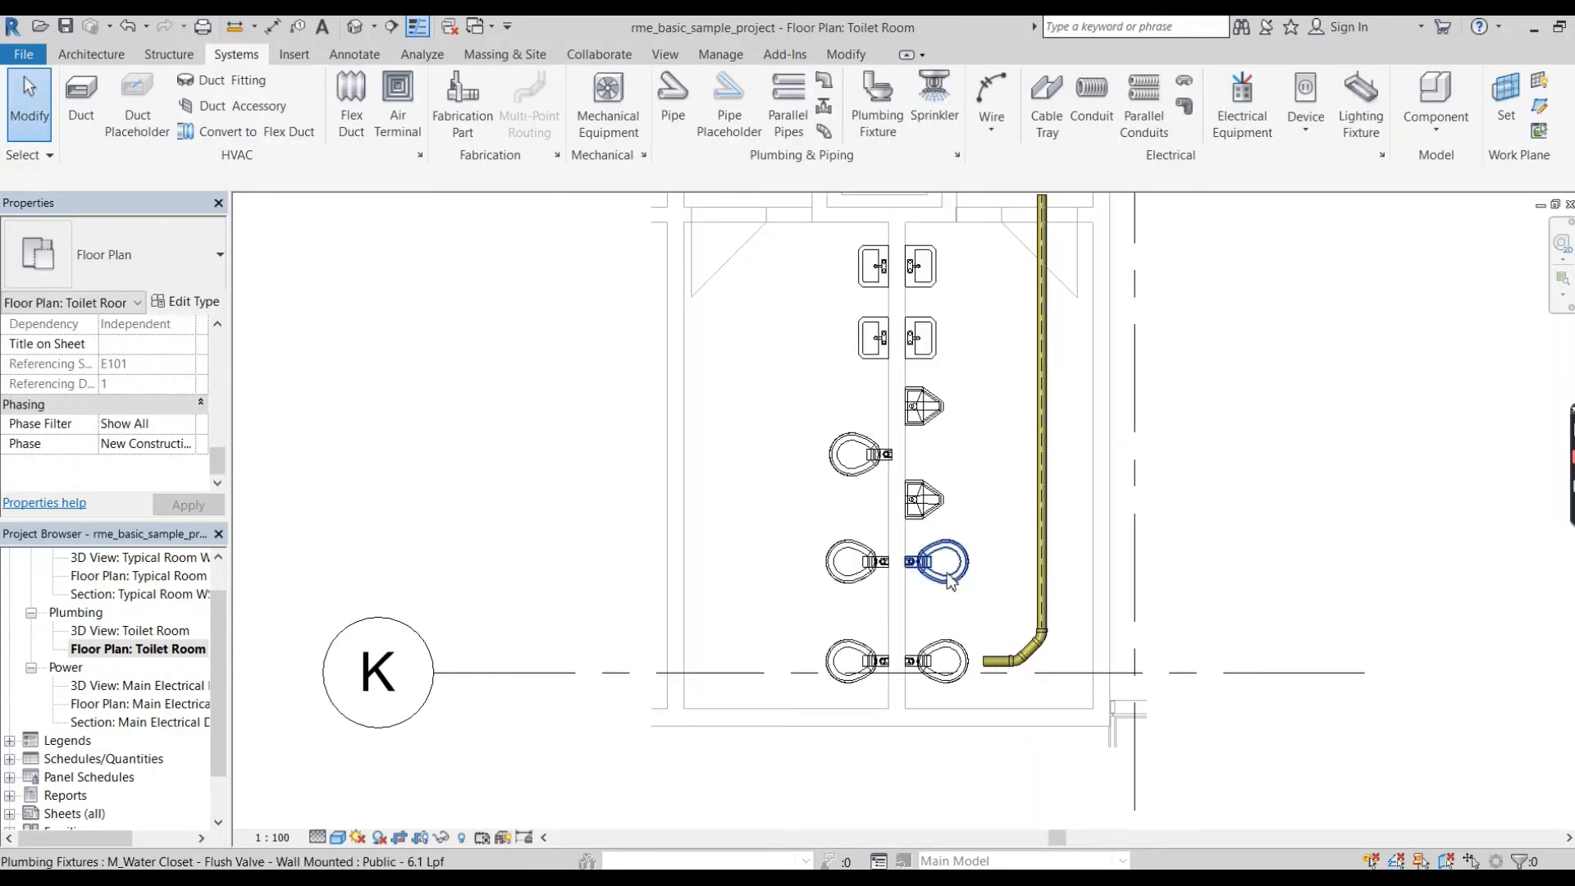
mouse_move(981, 564)
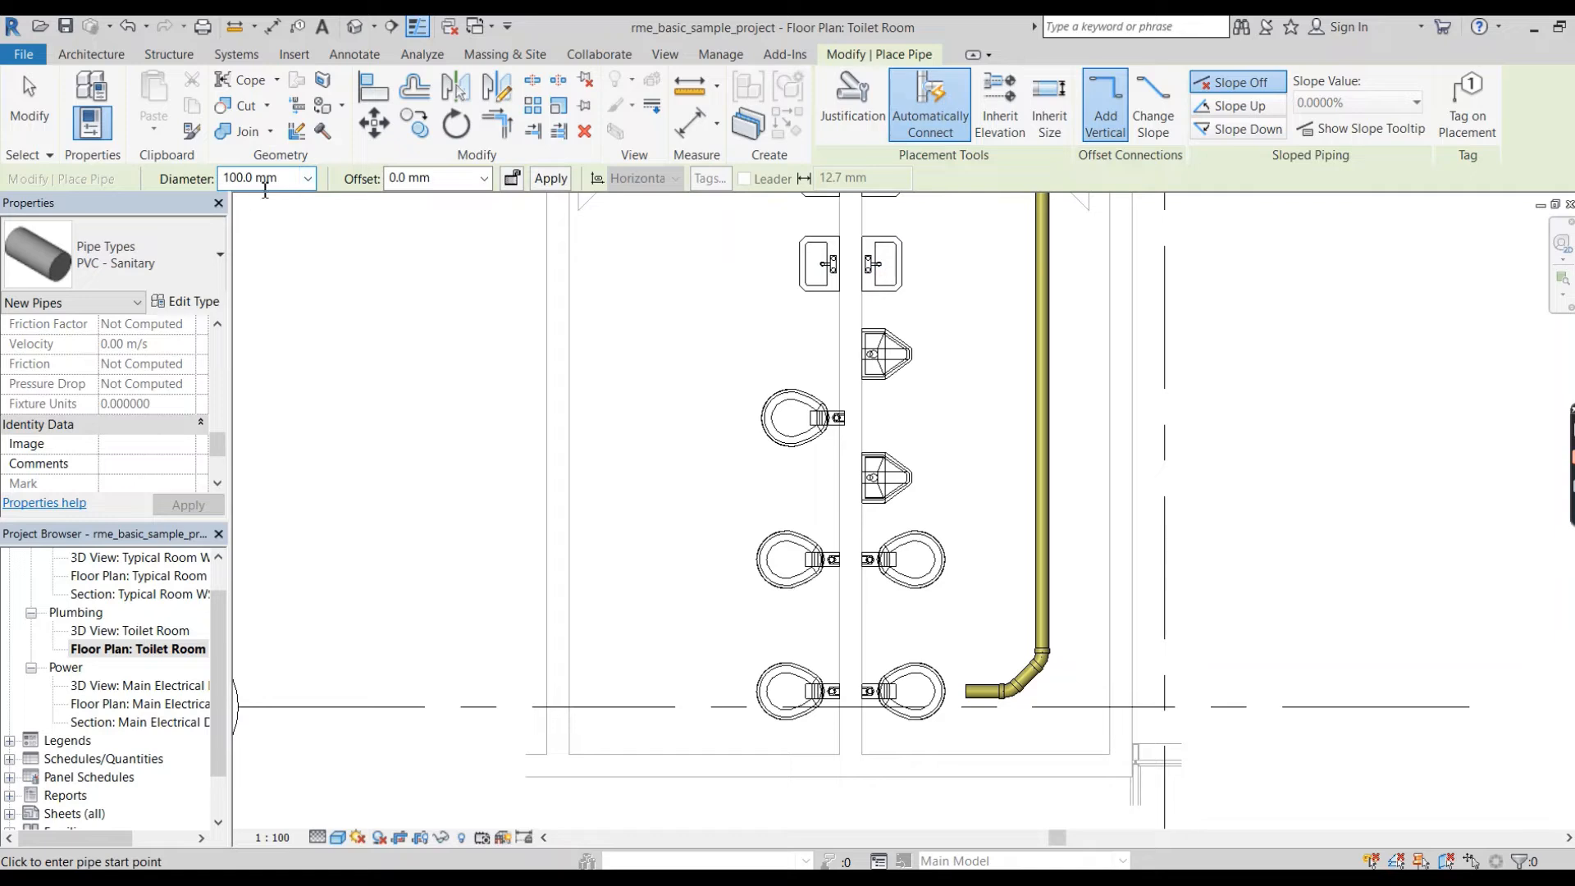
mouse_move(168, 392)
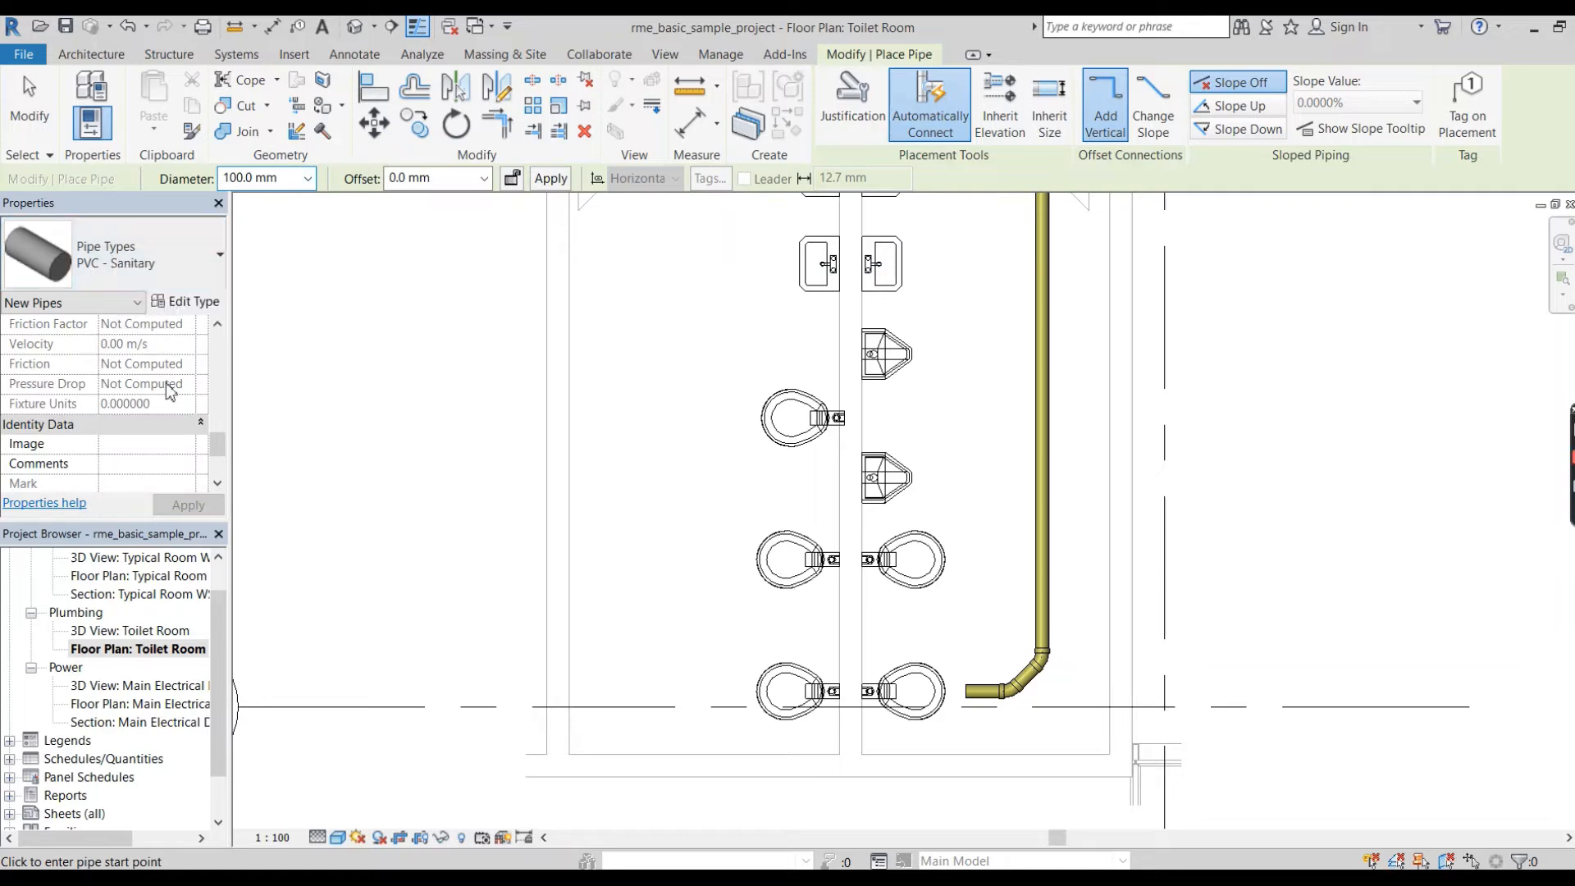
scroll(down, 3)
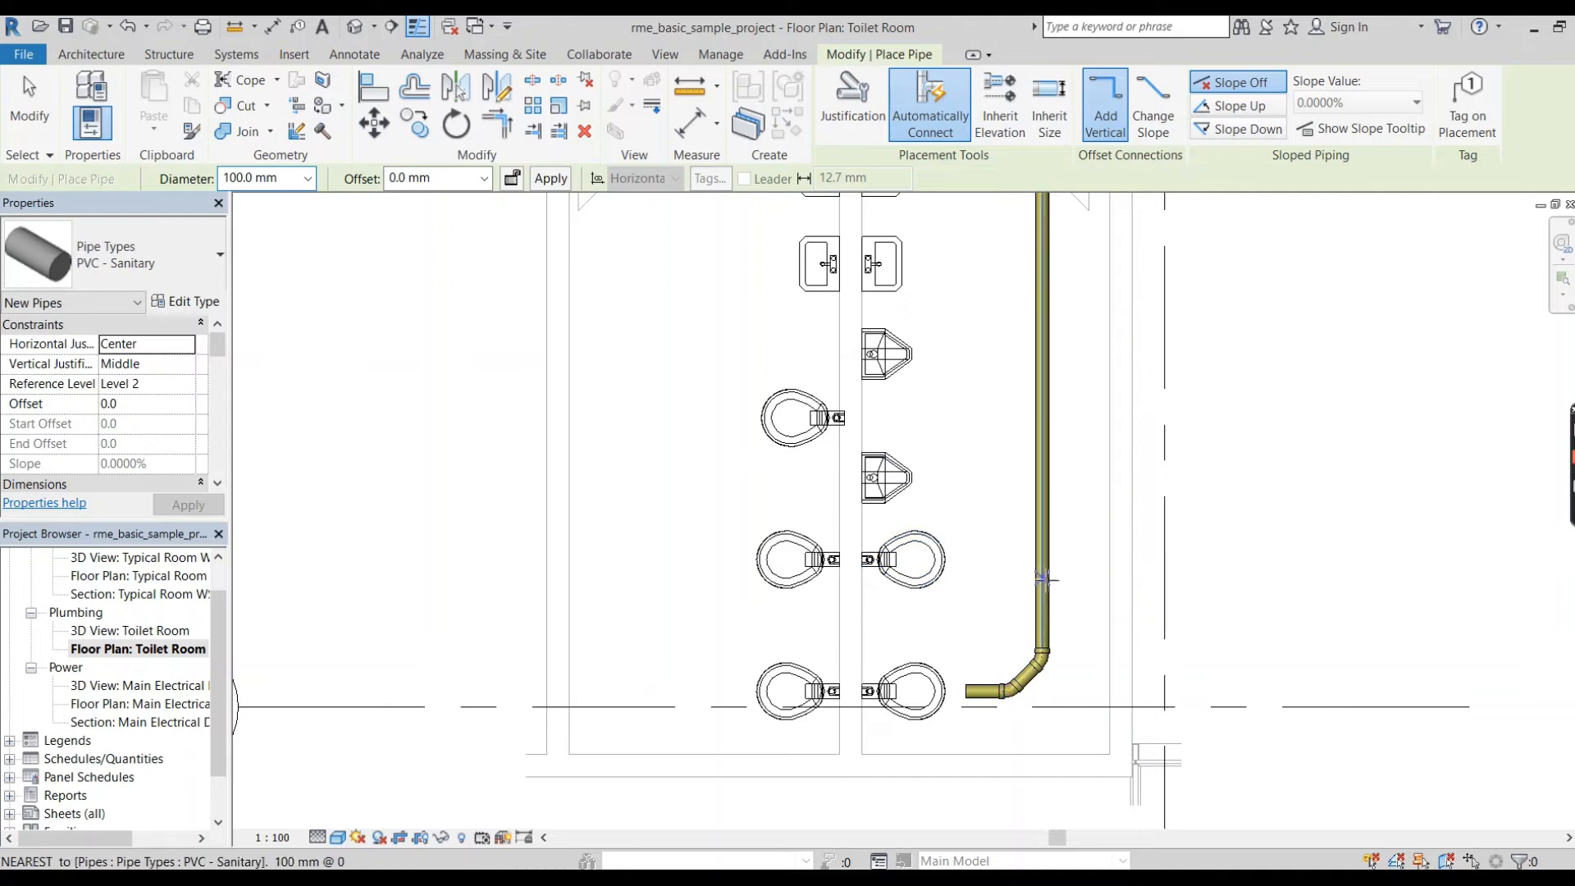
mouse_move(1041, 530)
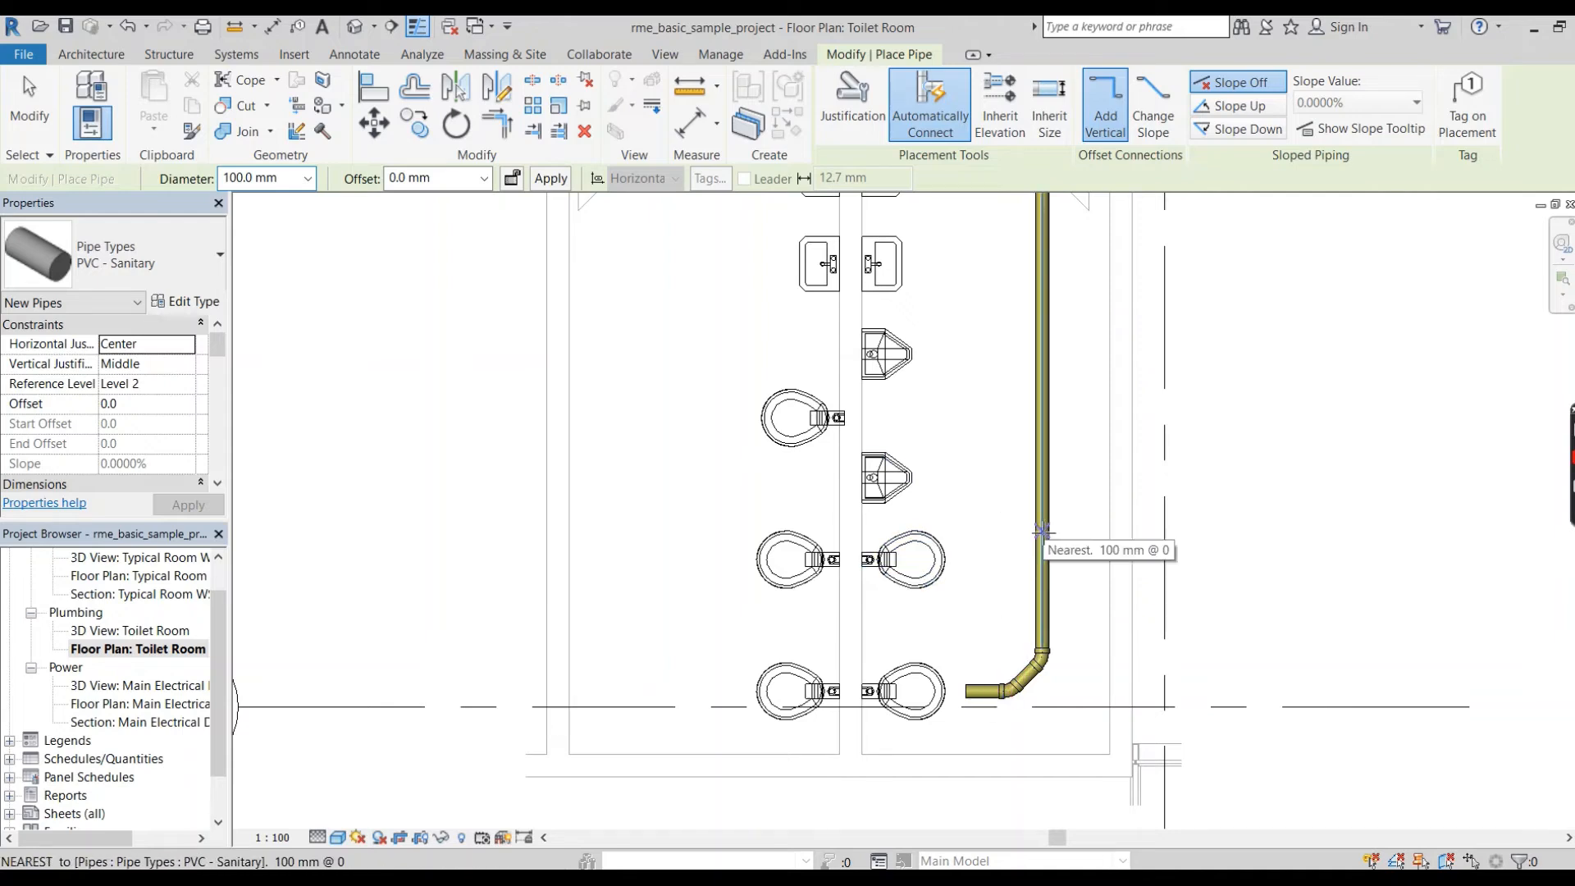
mouse_move(1017, 560)
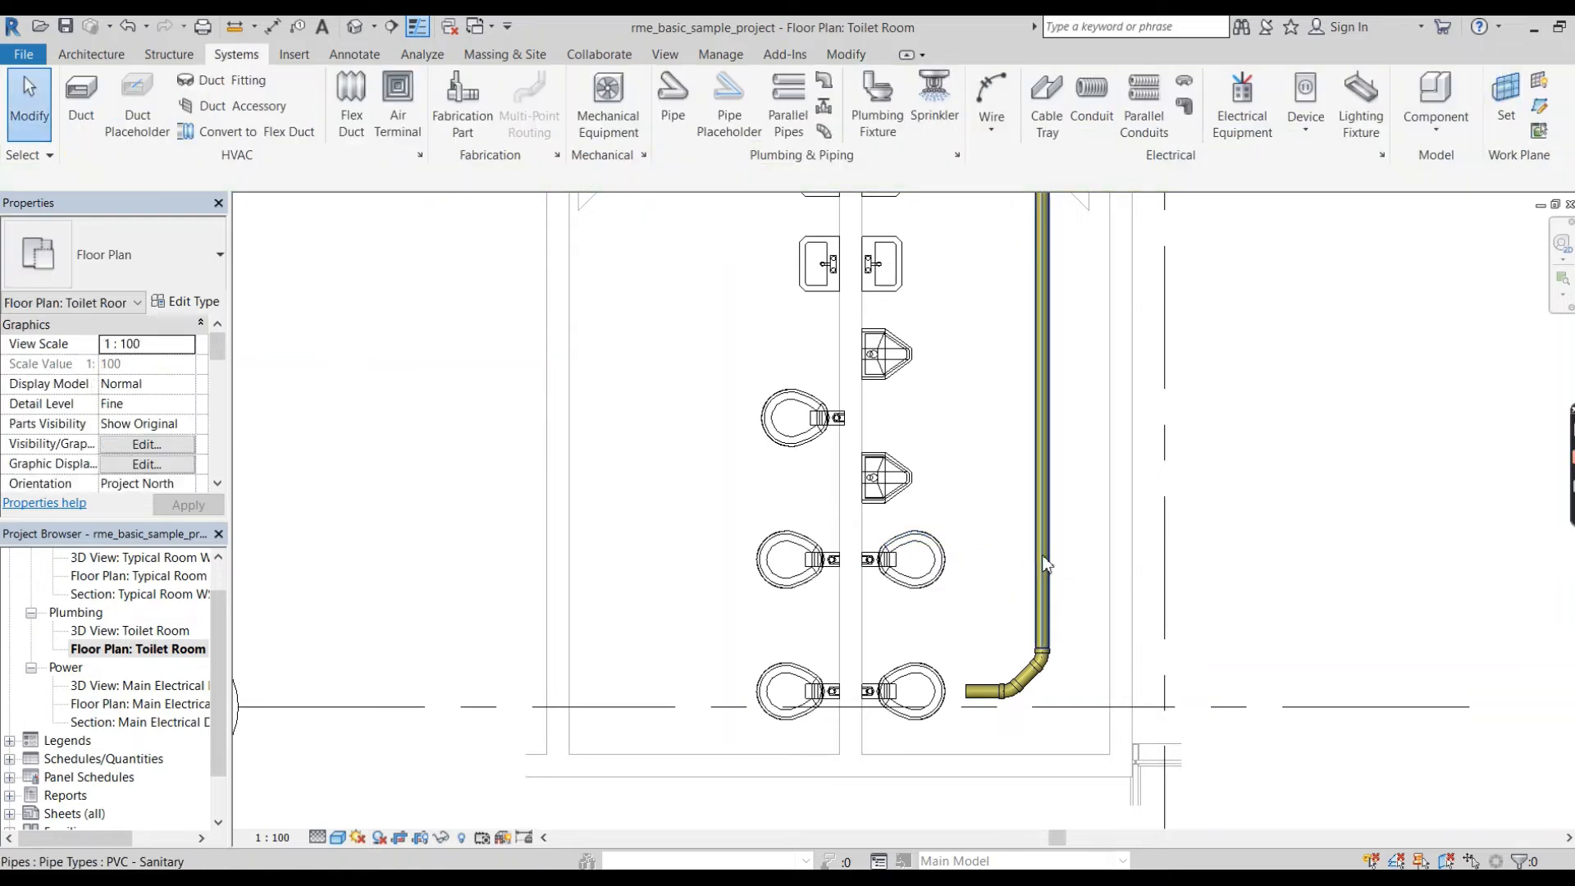
Create Similar from the selected riser to reuse its PVC - Sanitary 100 mm settings.
click(1043, 563)
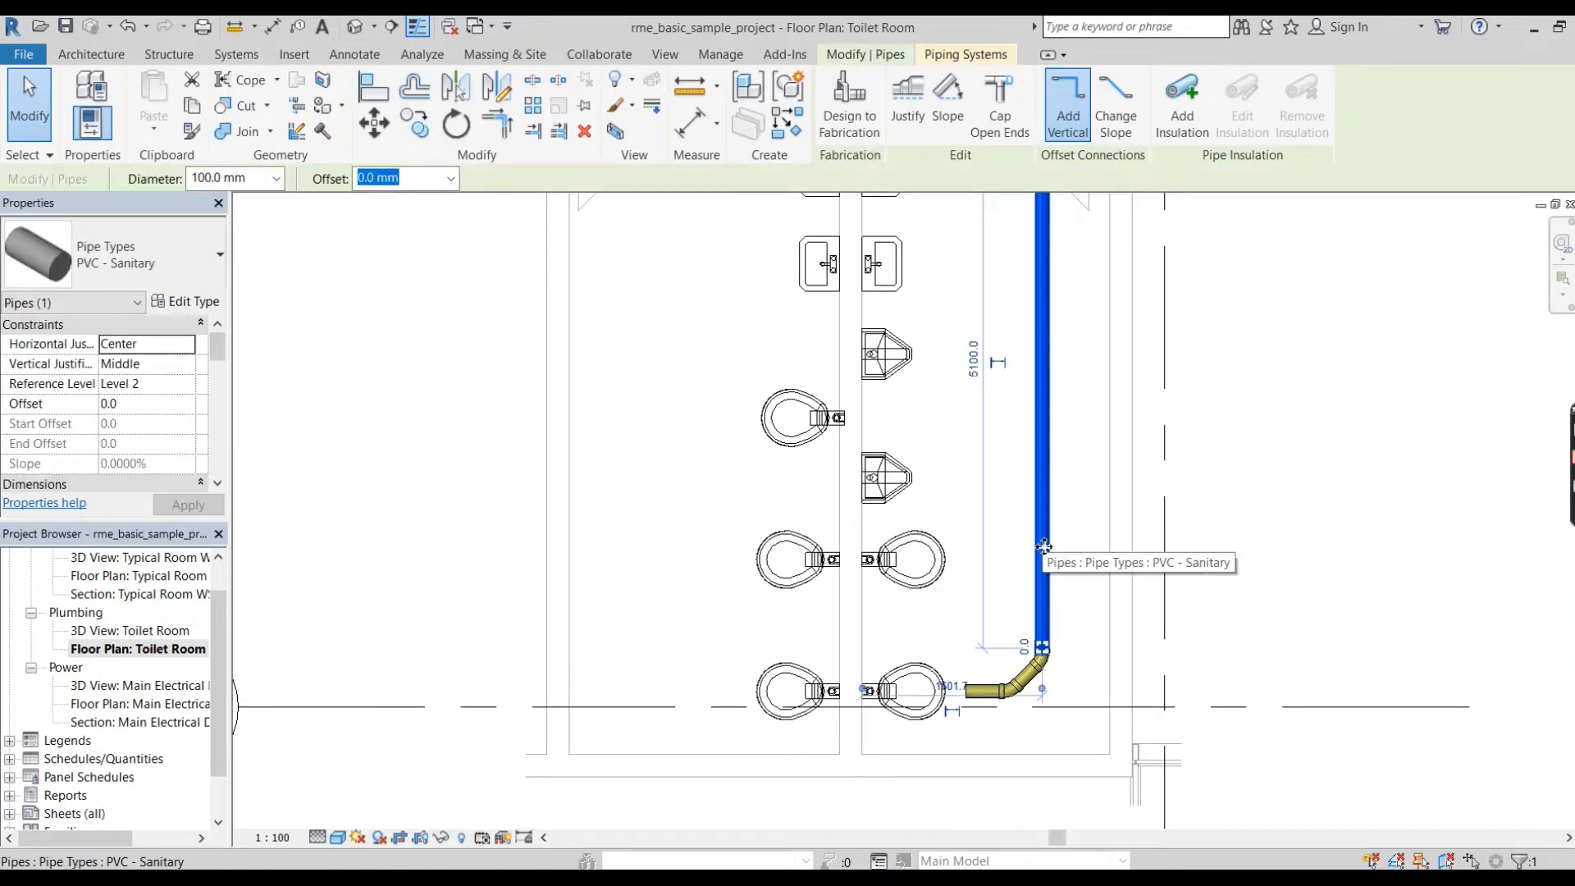
right_click(1043, 548)
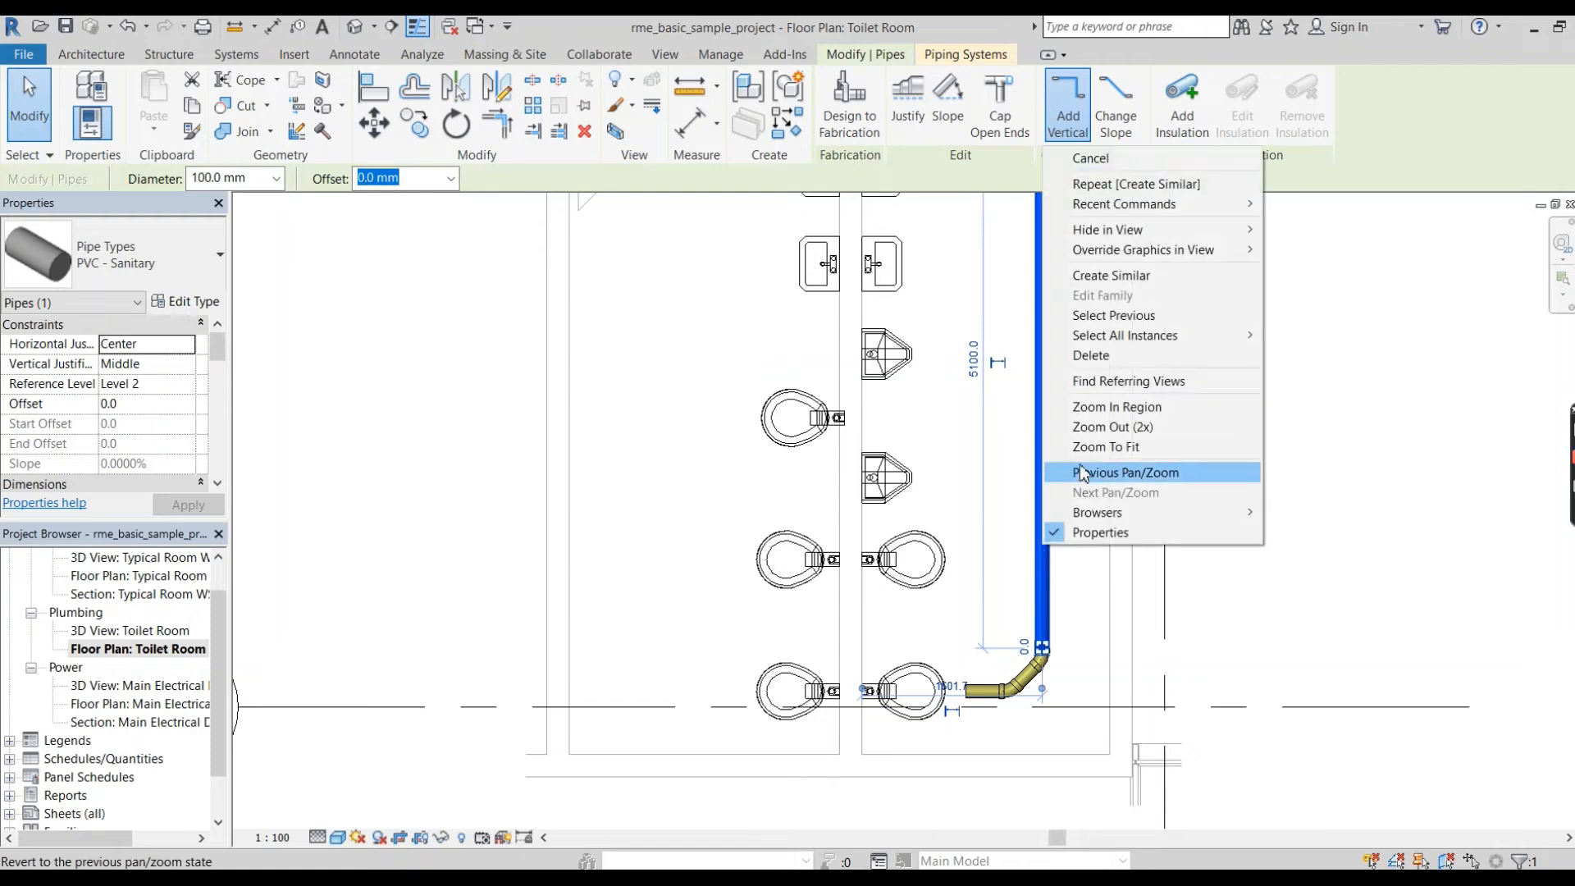
mouse_move(1111, 282)
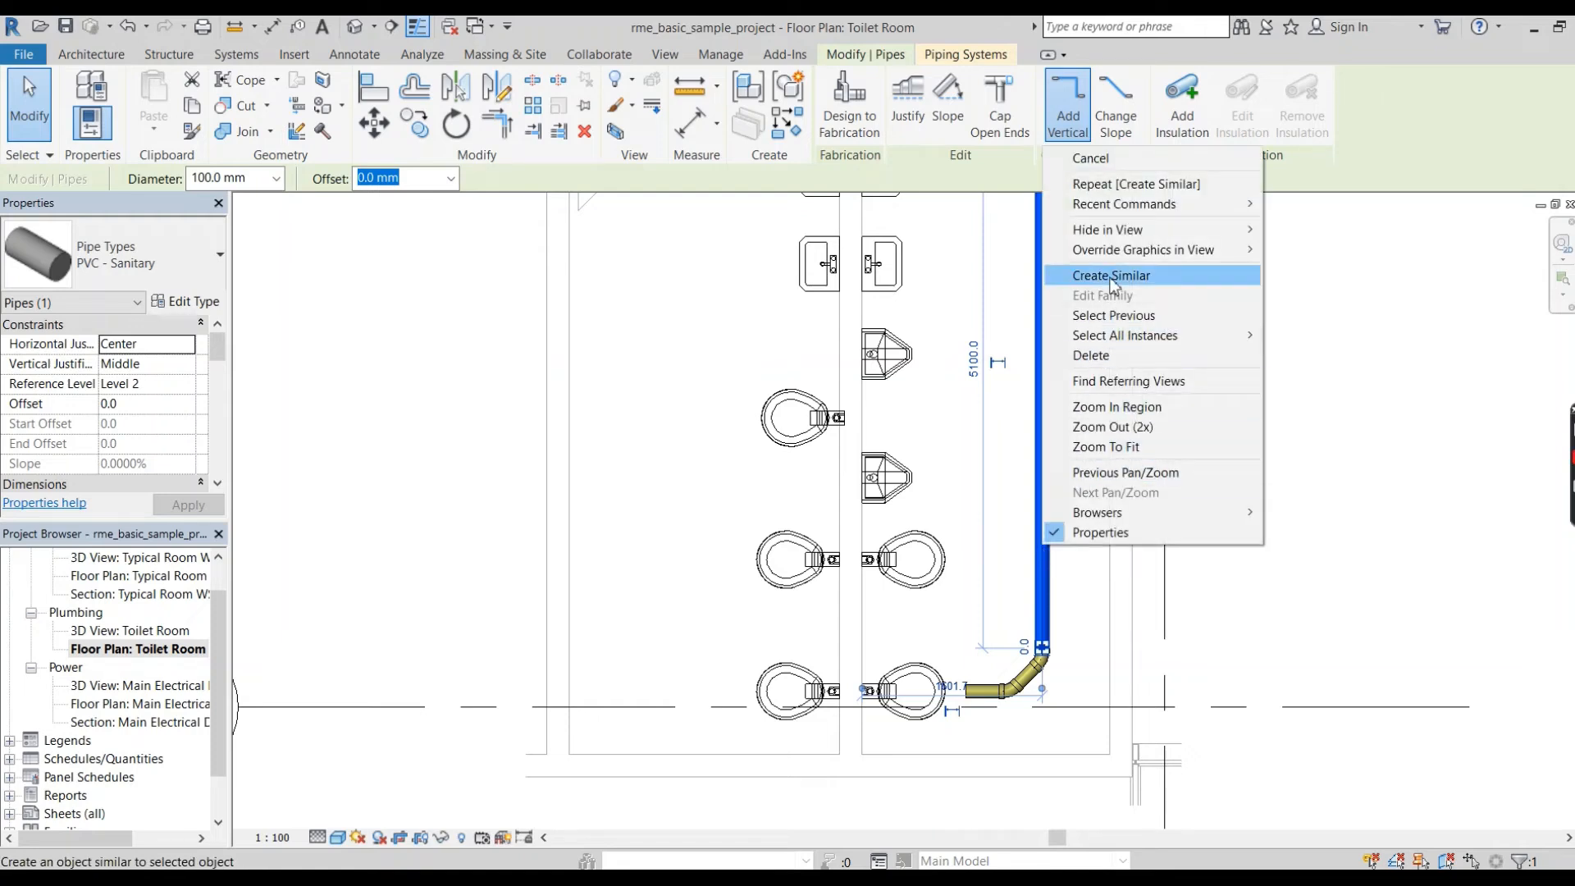
click(1111, 276)
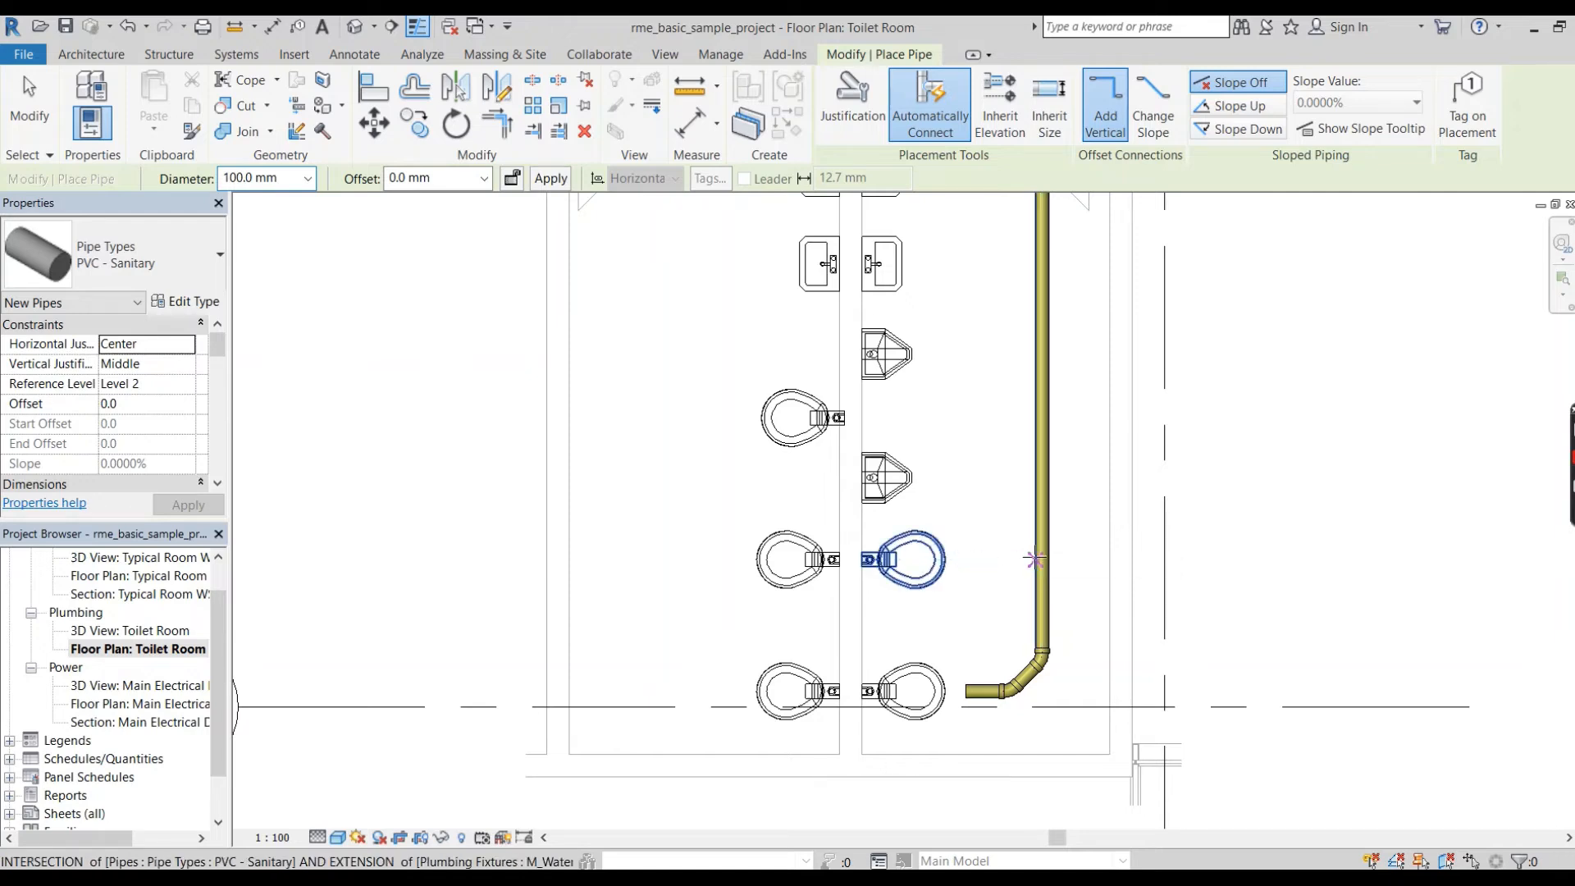
mouse_move(1104, 100)
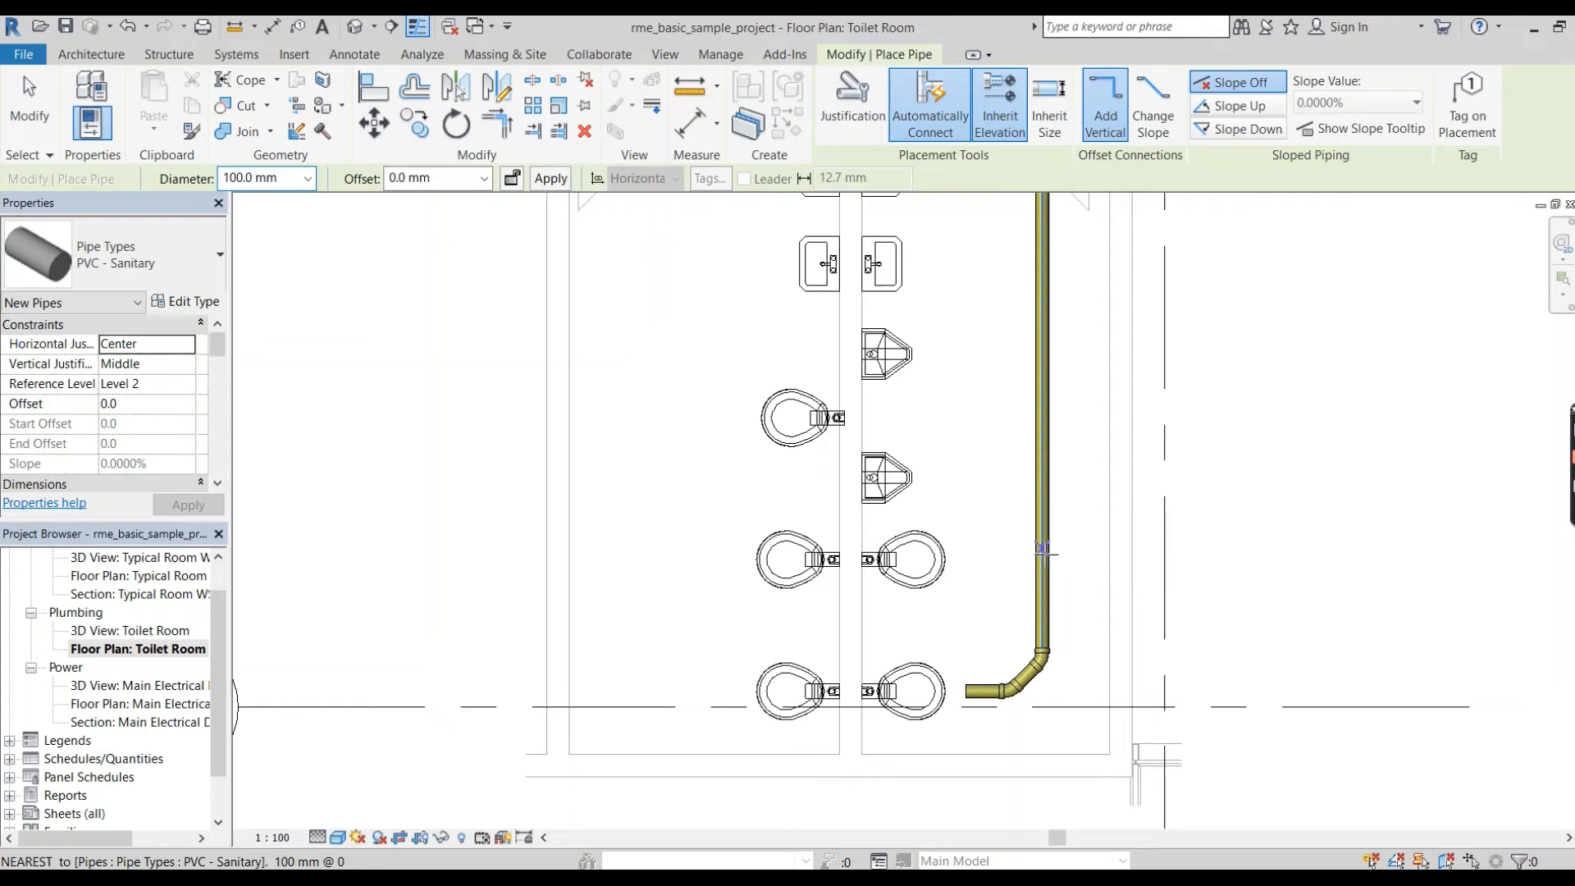
mouse_move(1042, 512)
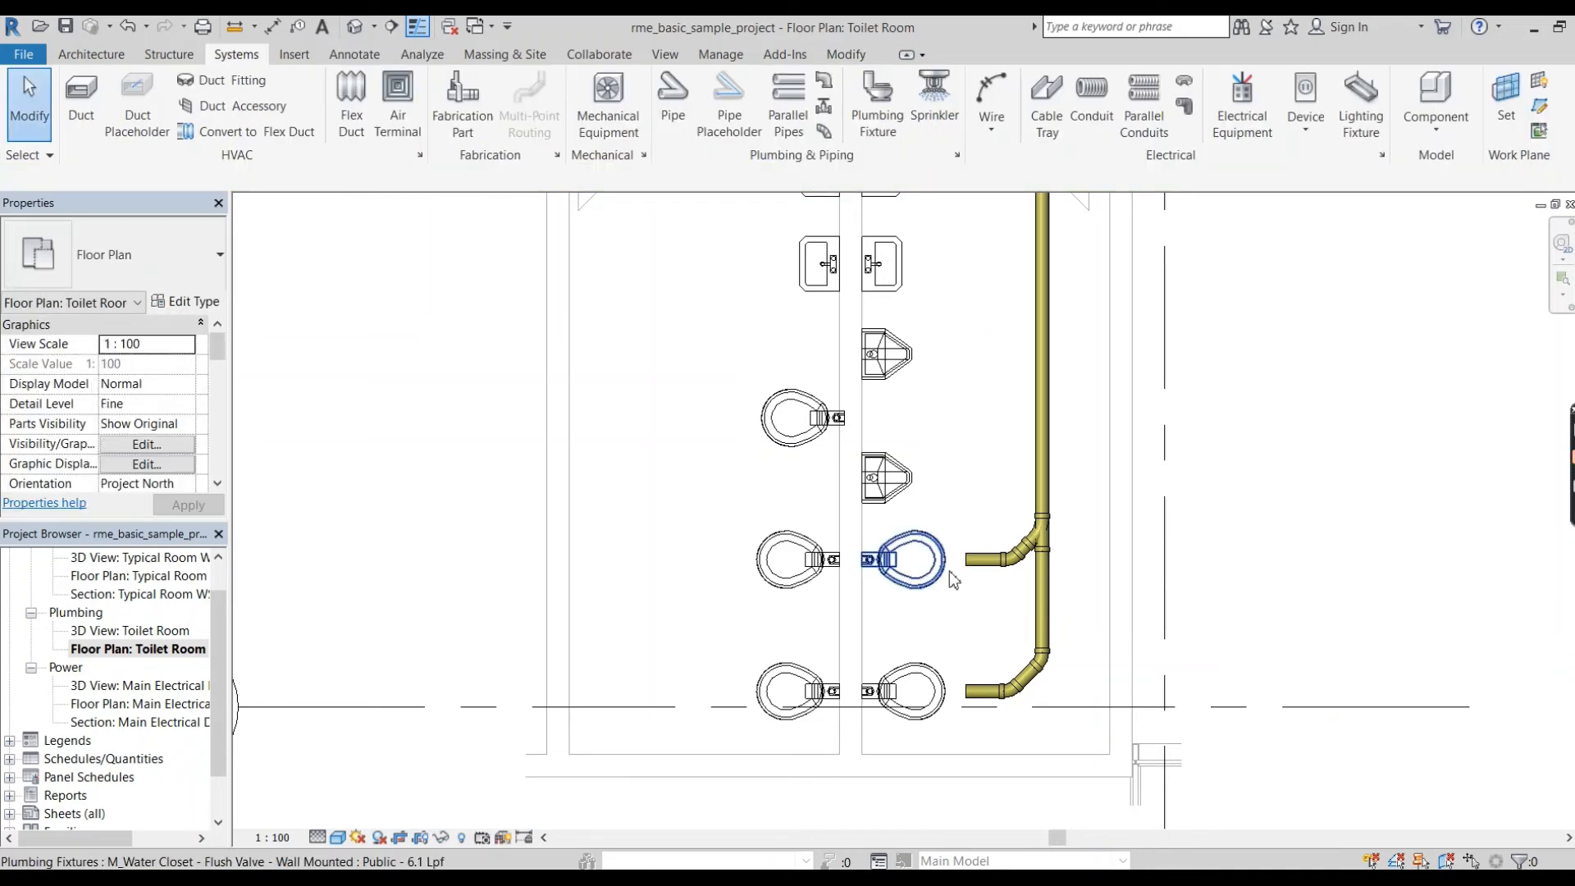
mouse_move(952, 577)
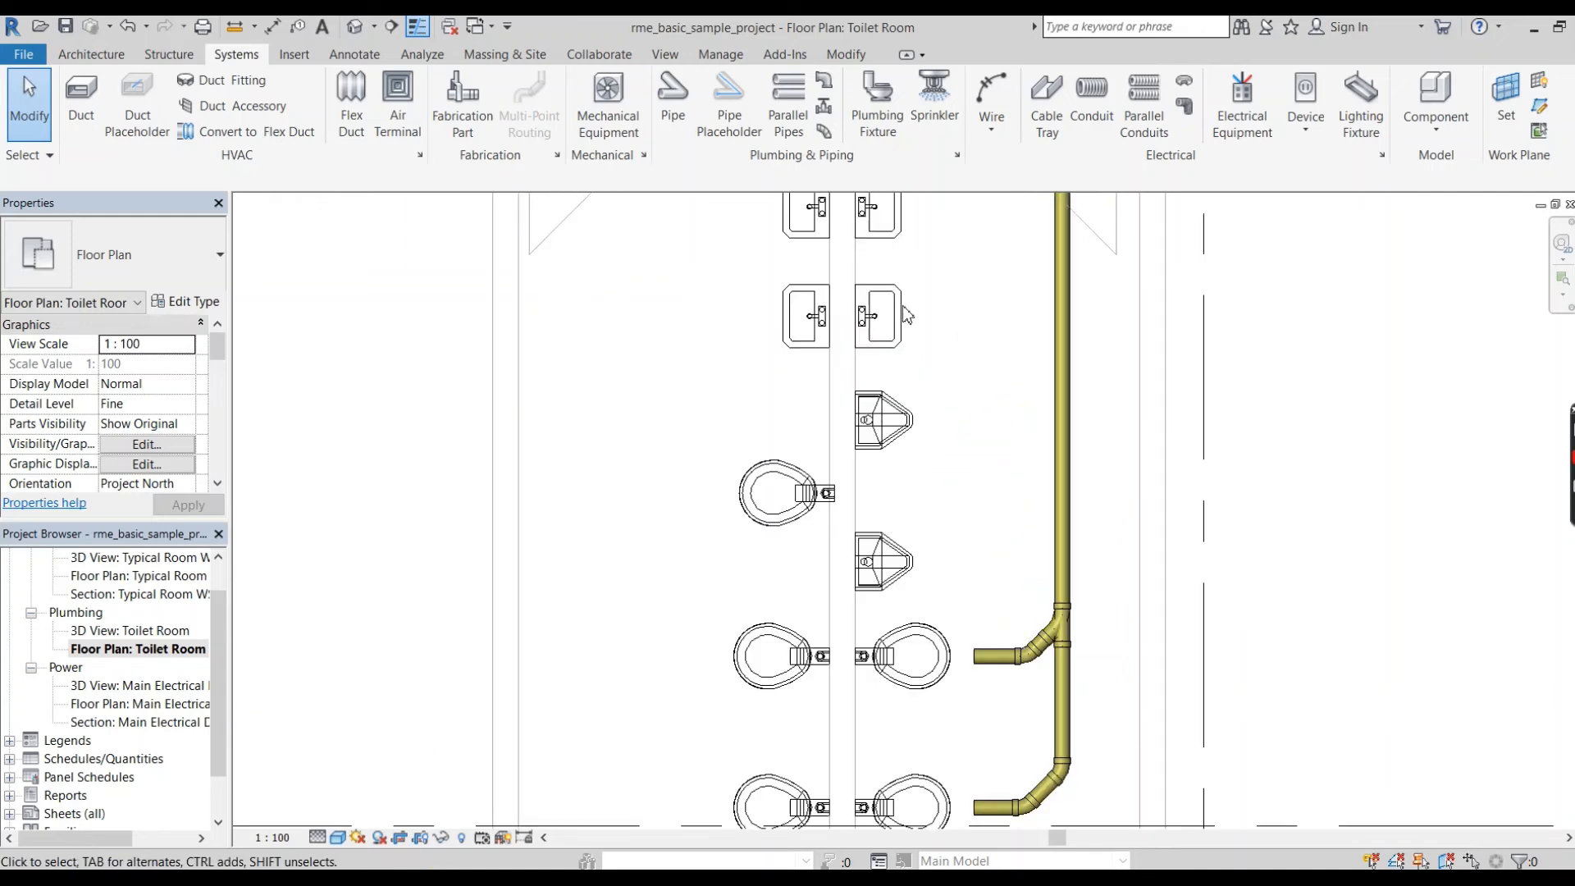
Run a 45° branch from the riser to beside the right-hand basin and finish with Modify.
click(1064, 312)
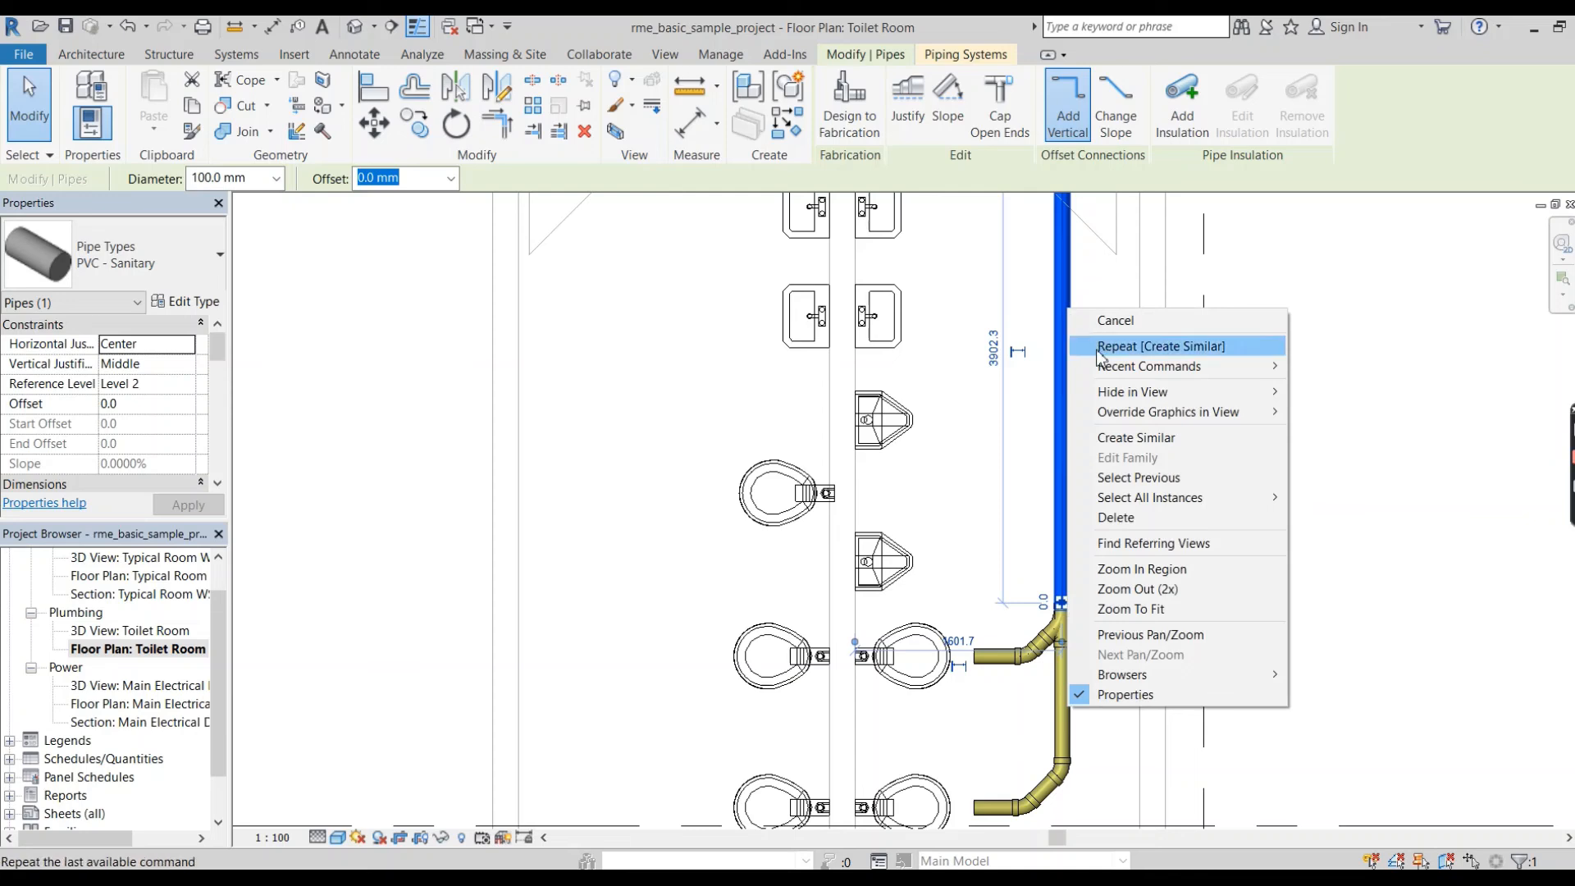
mouse_move(1133, 436)
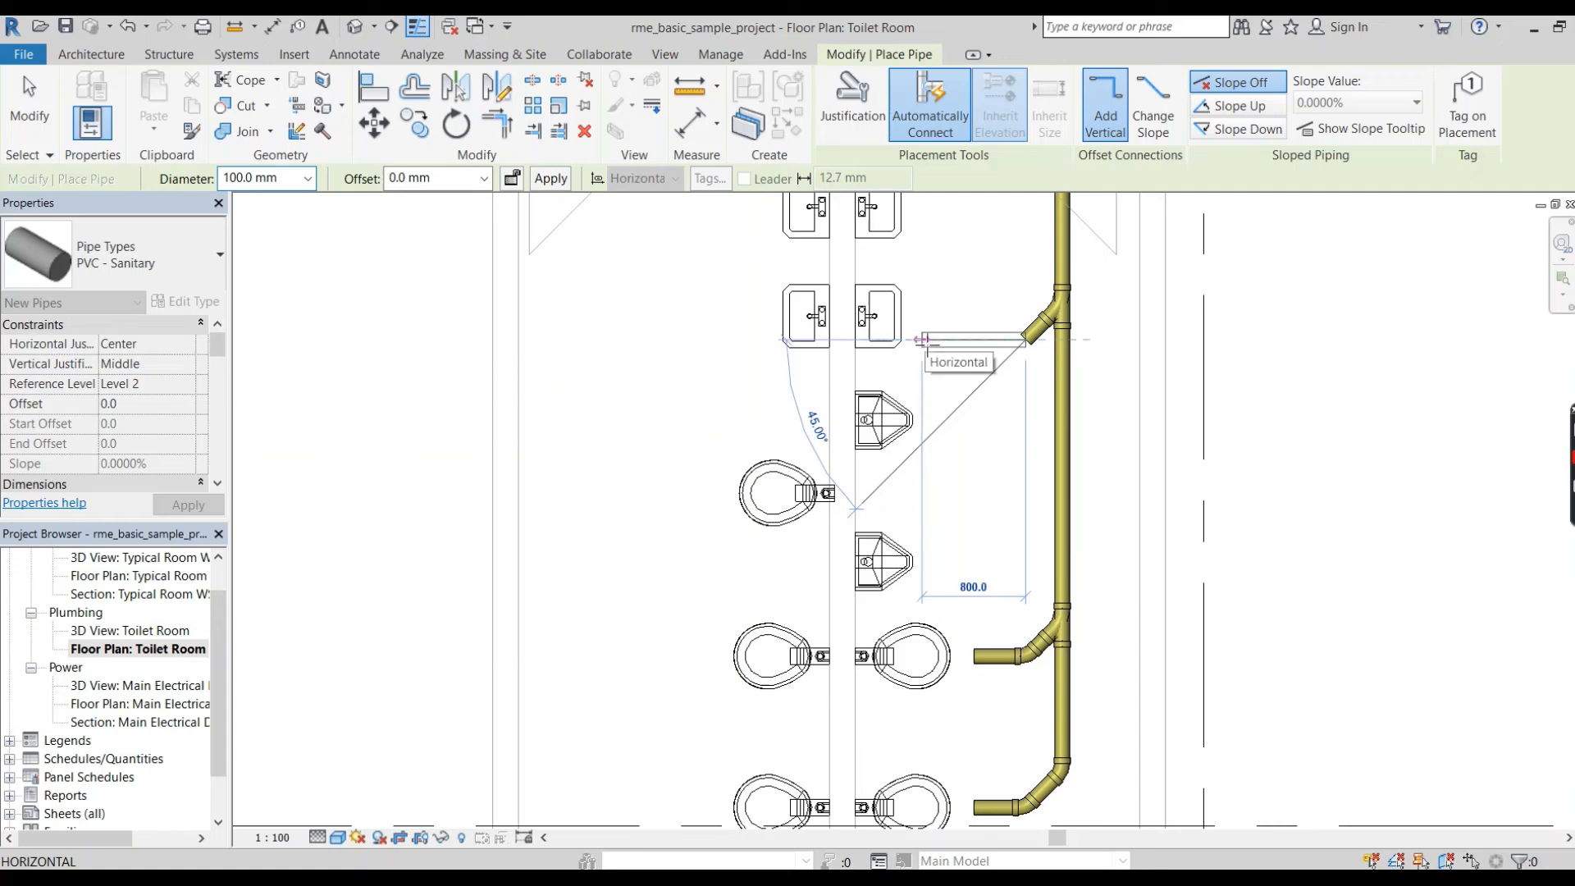
click(920, 340)
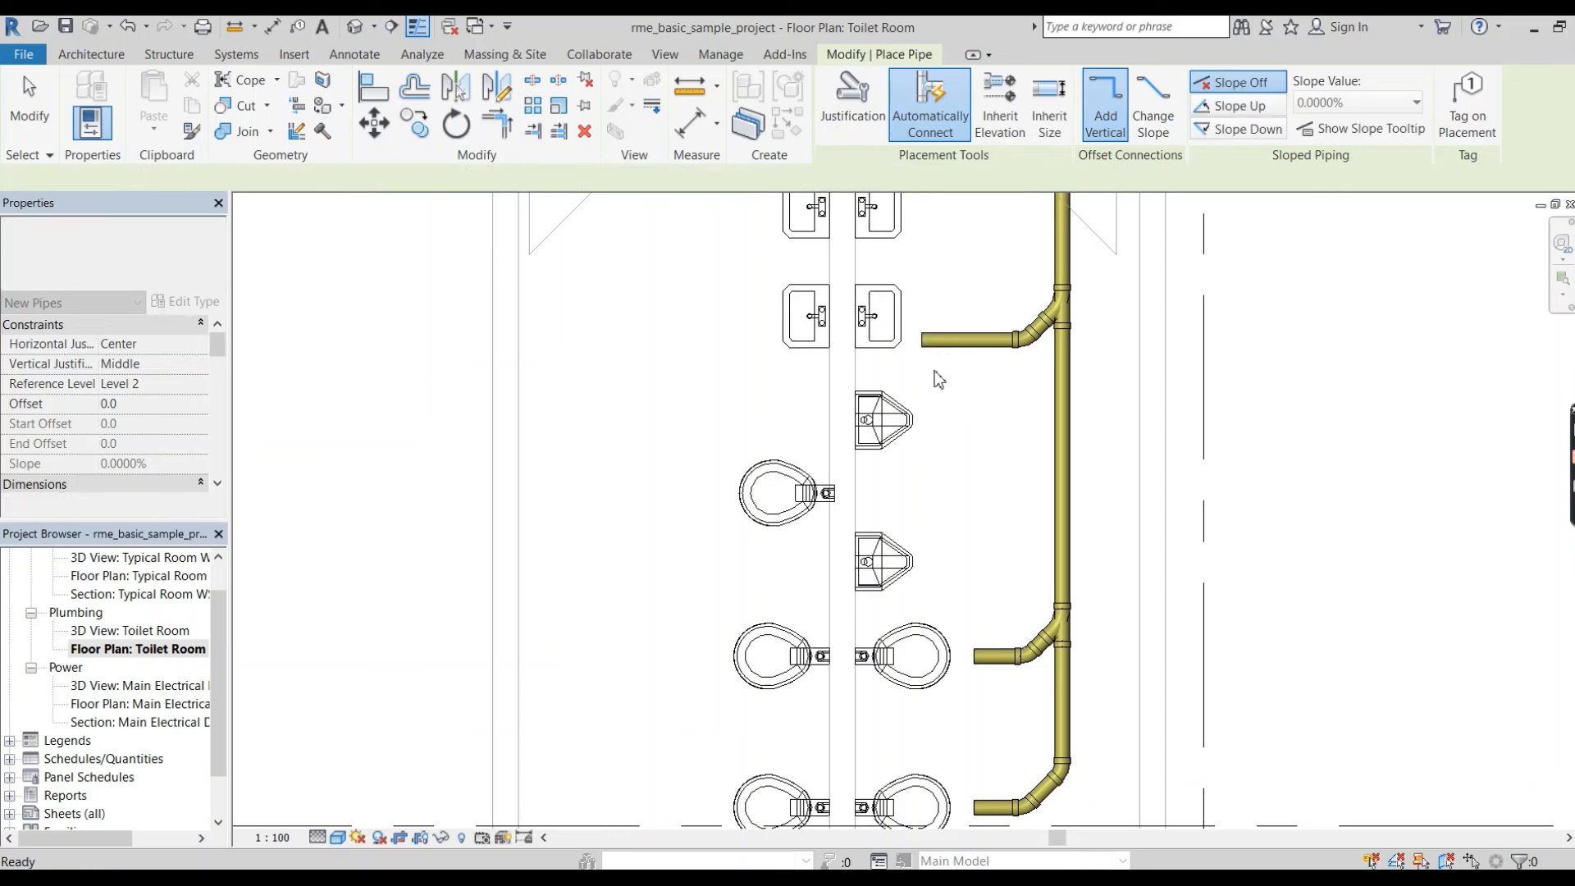
click(237, 54)
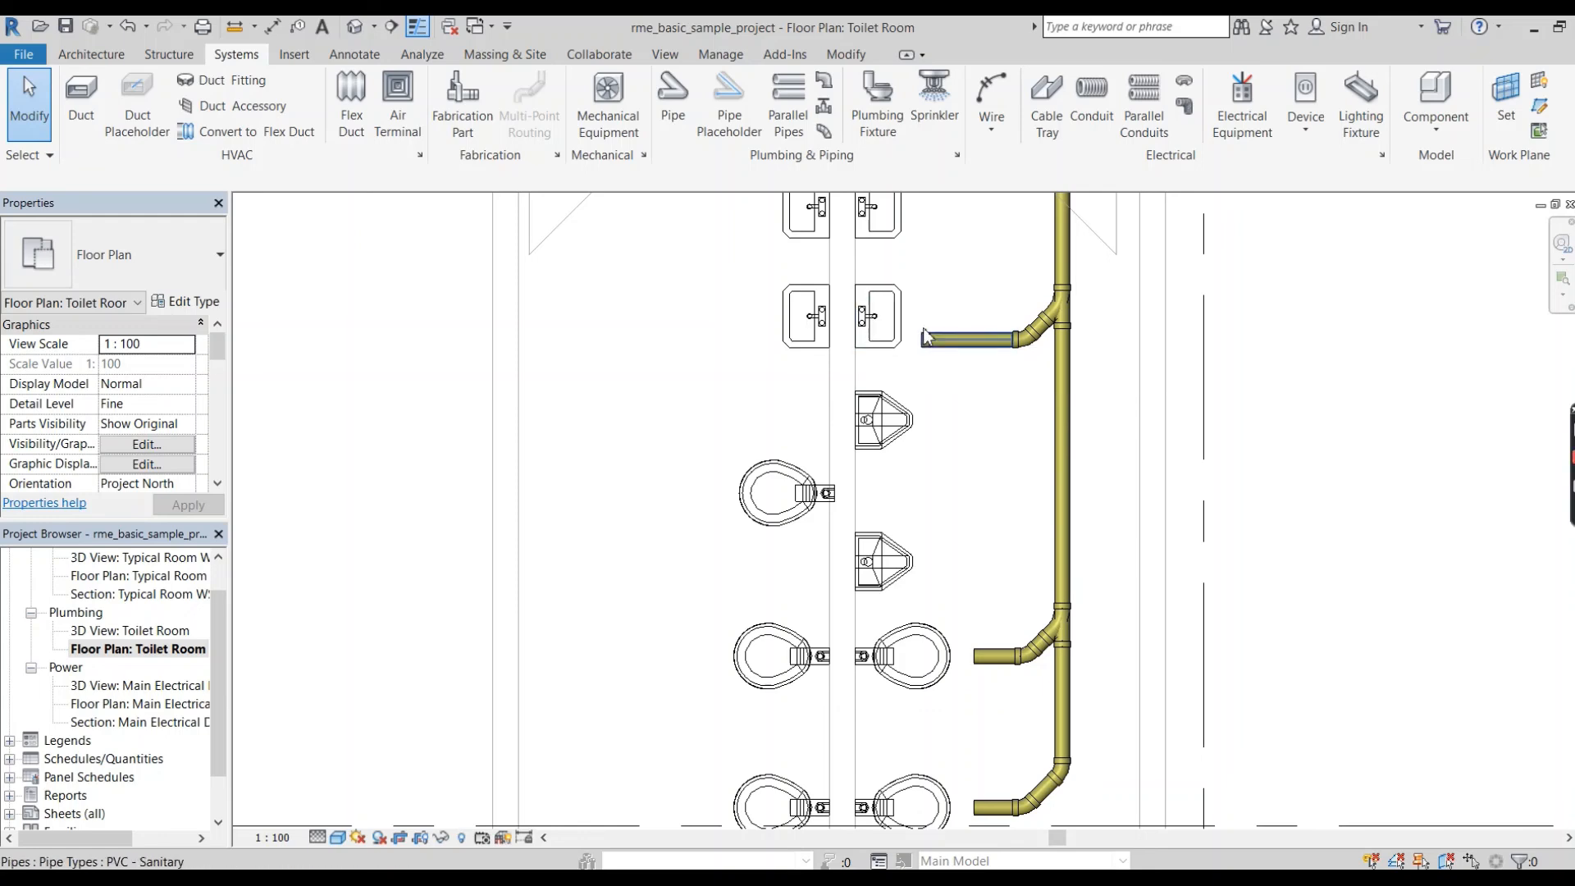
mouse_move(970, 349)
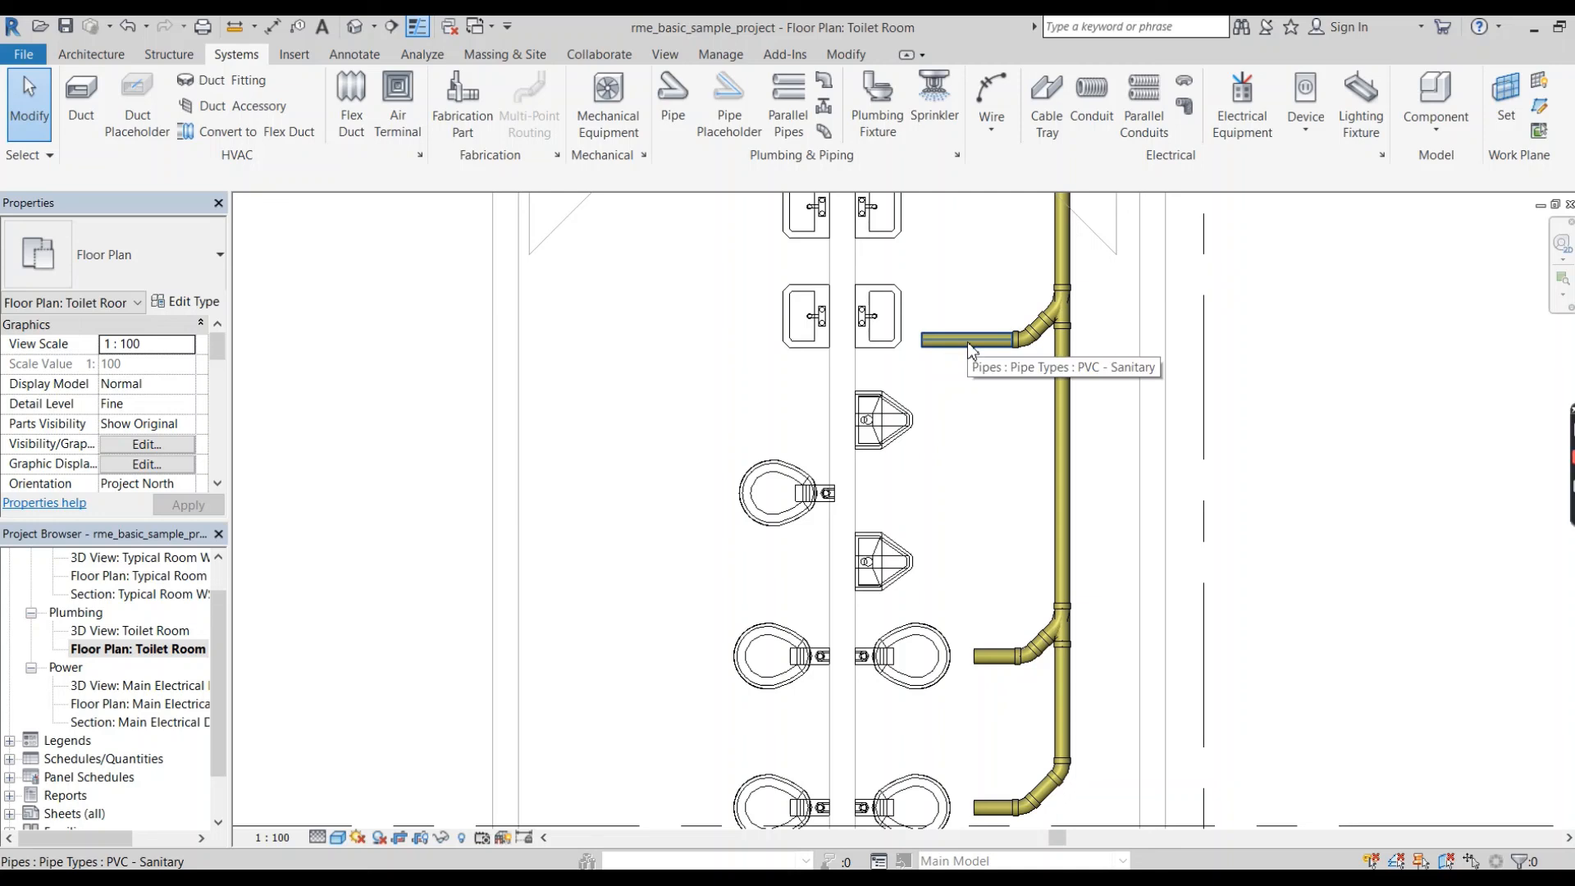
mouse_move(937, 374)
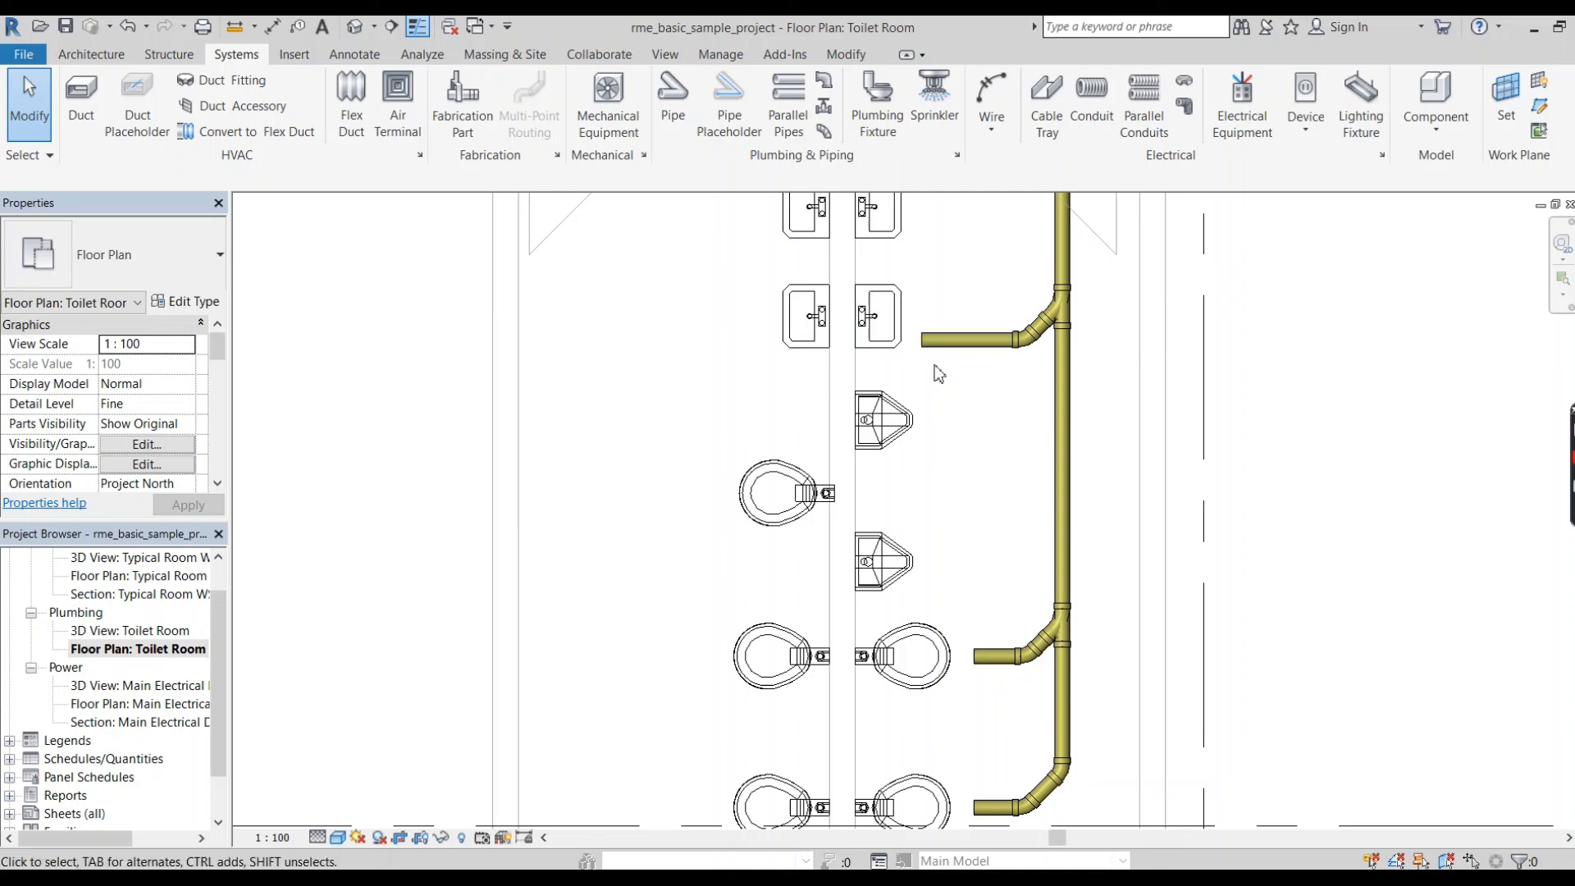
mouse_move(936, 372)
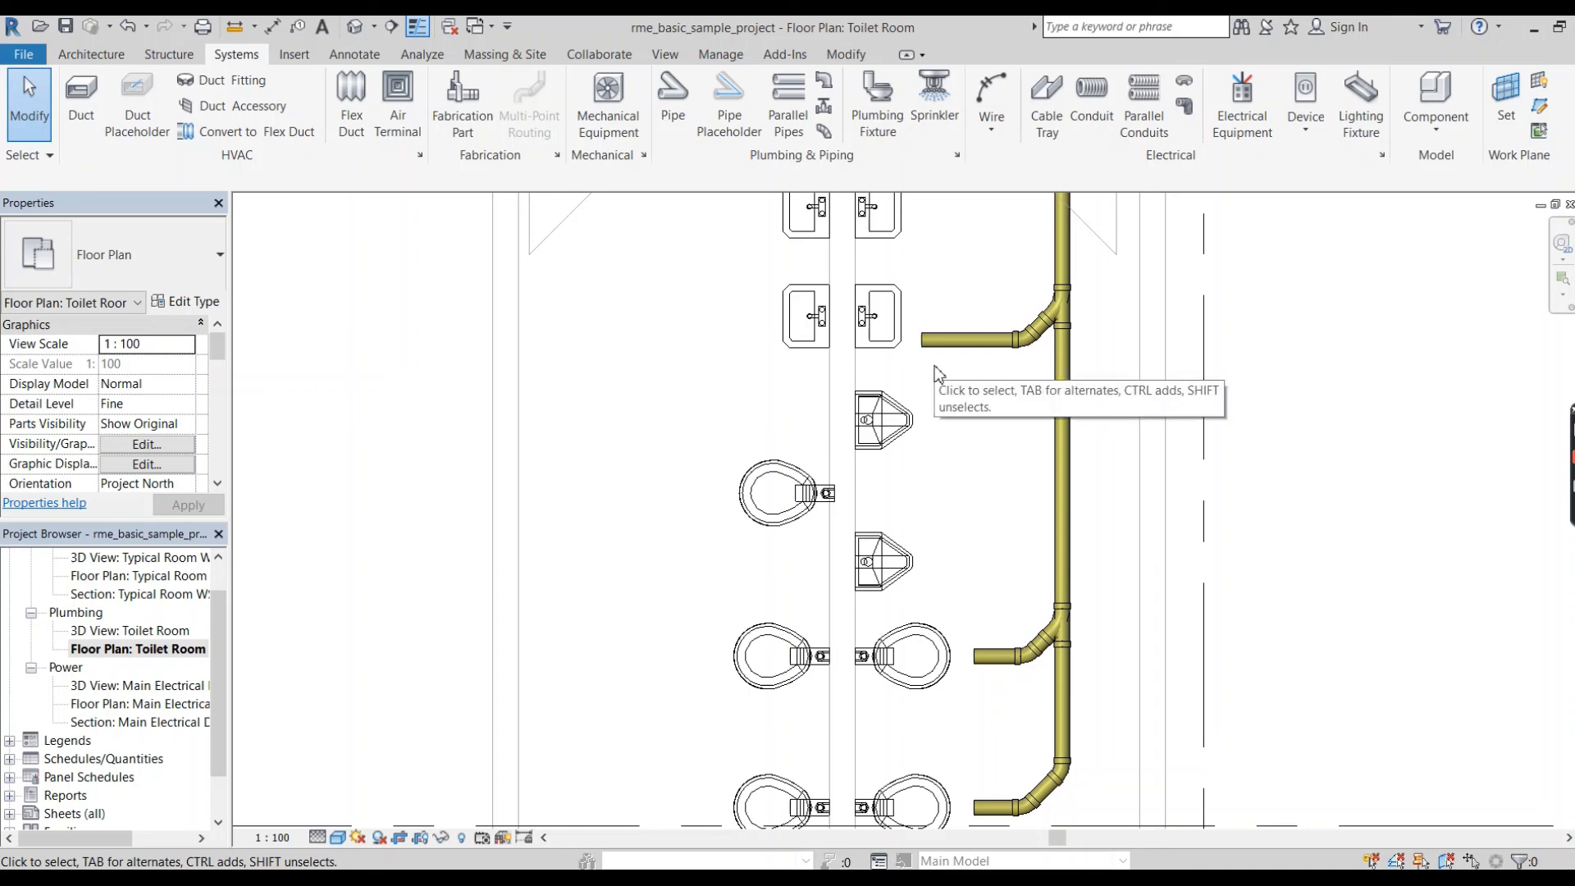
mouse_move(950, 420)
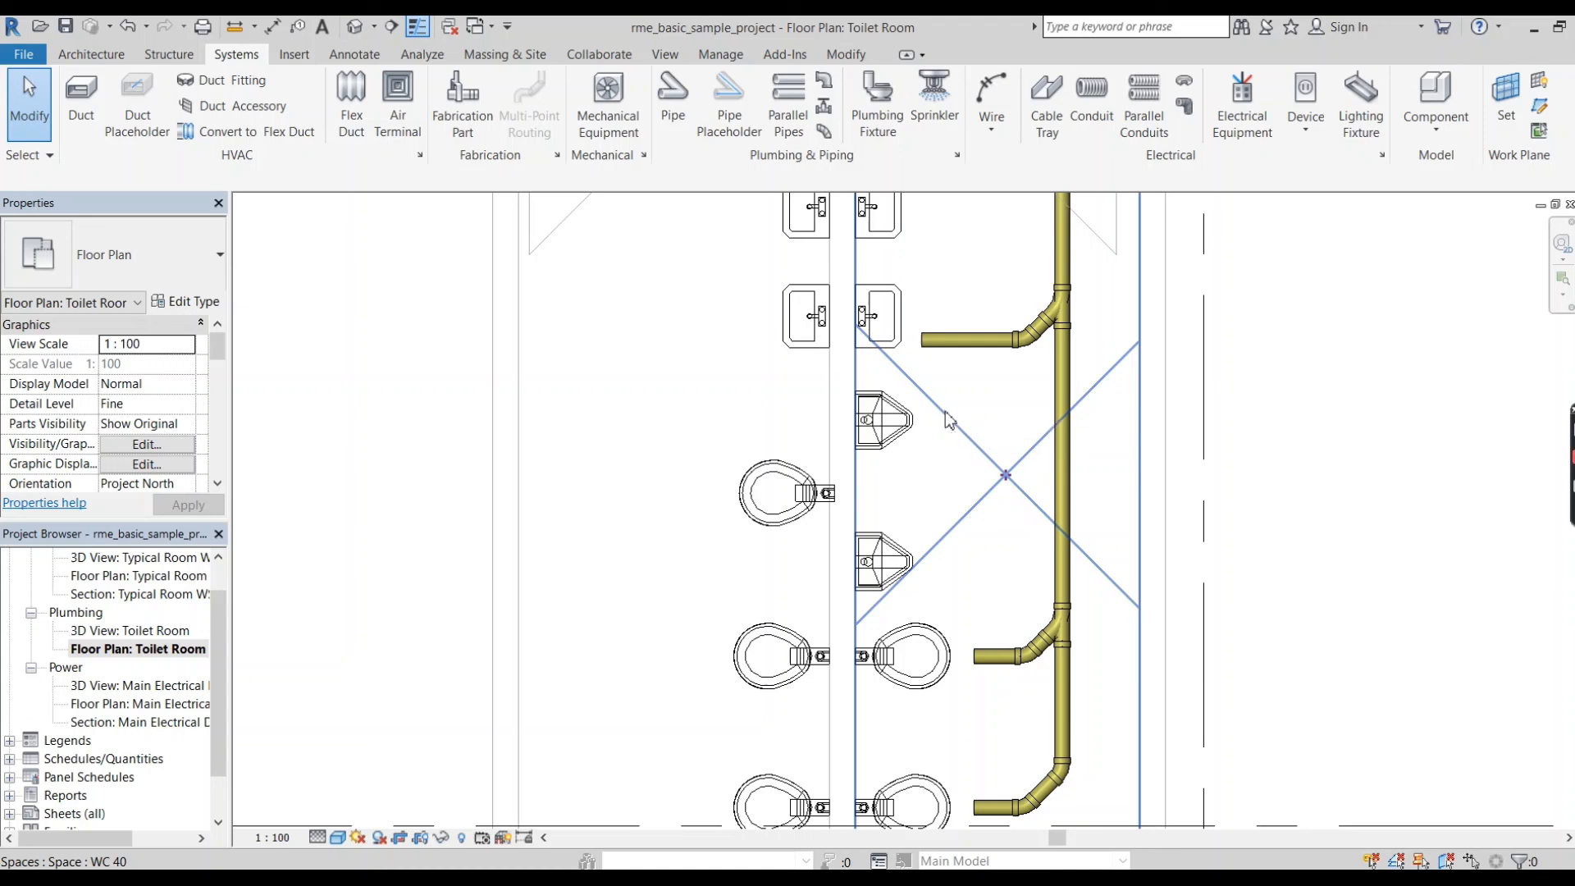
mouse_move(948, 422)
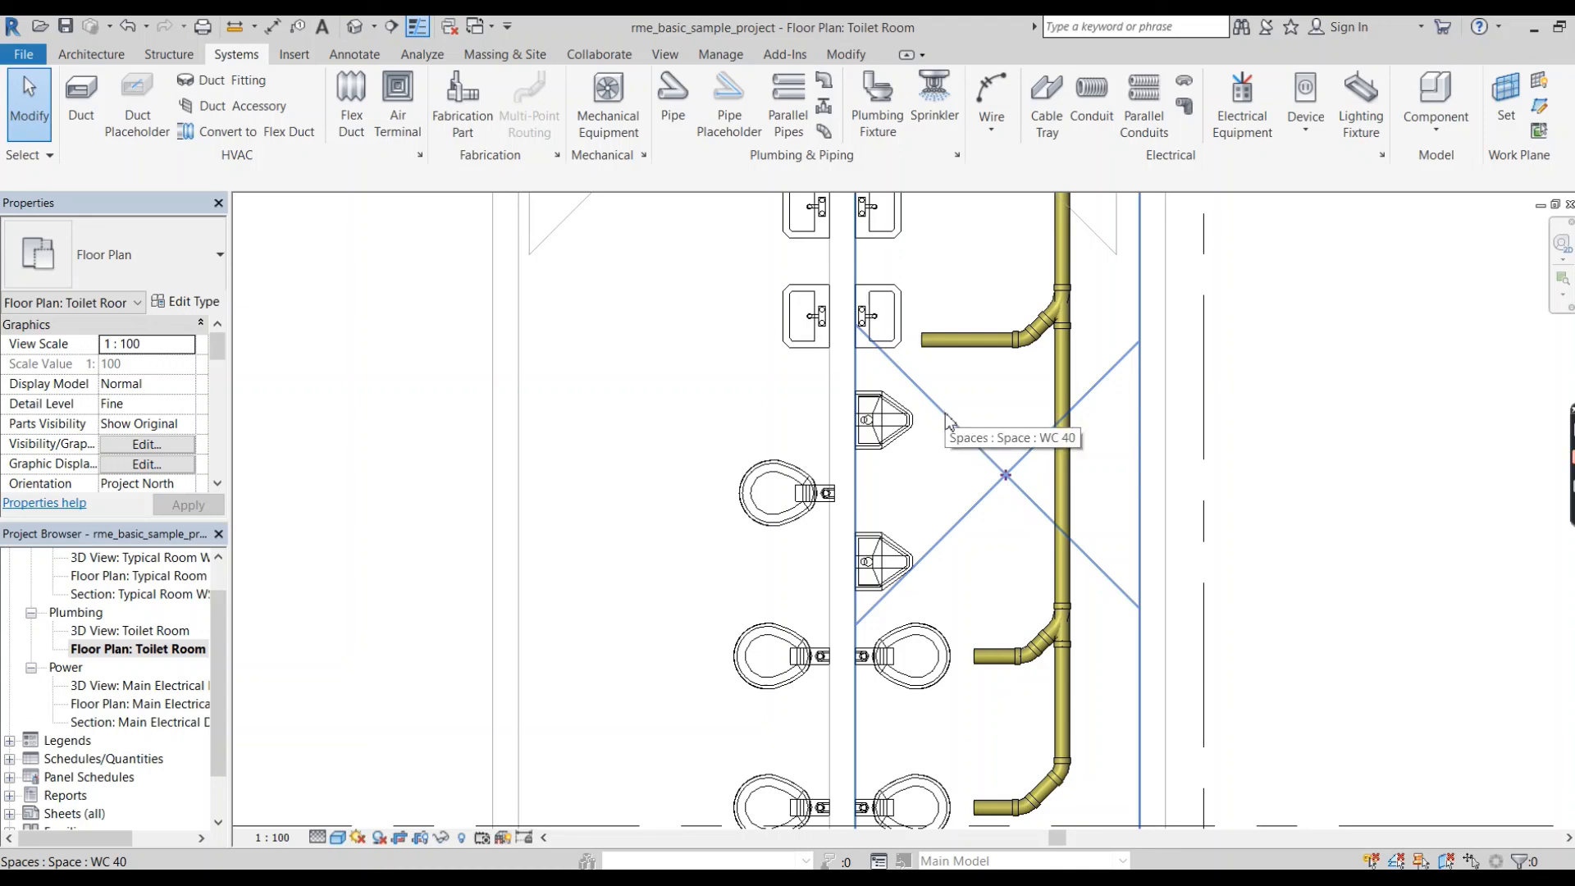